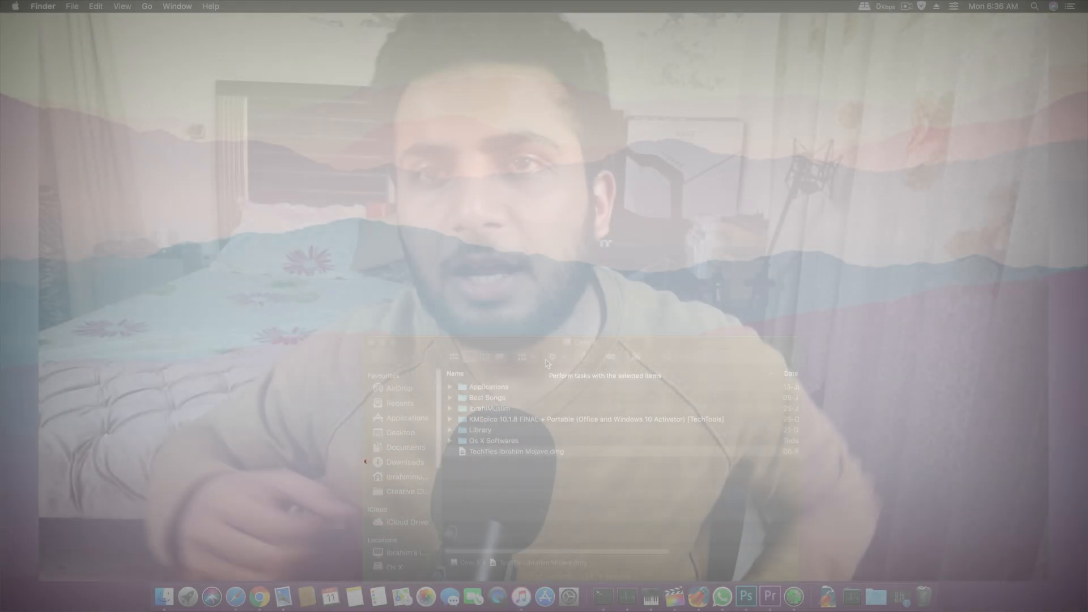
Open the Apple menu from the Finder menu bar.
left_click(14, 7)
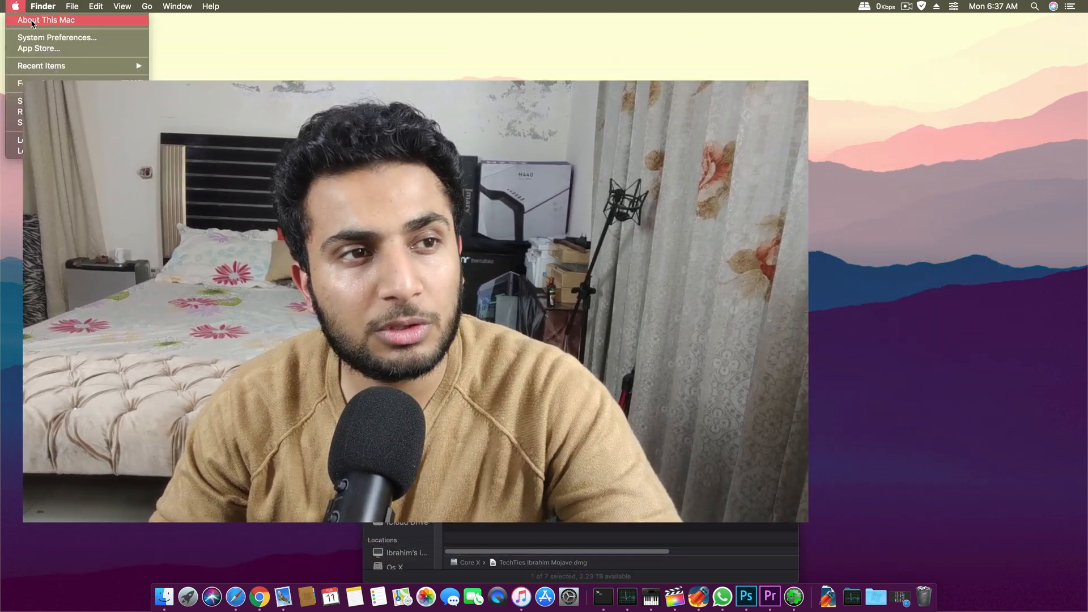
Choose About This Mac to view the Mojave 10.14.3, Core i5, 16 GB, RX Vega 64 specs.
left_click(46, 20)
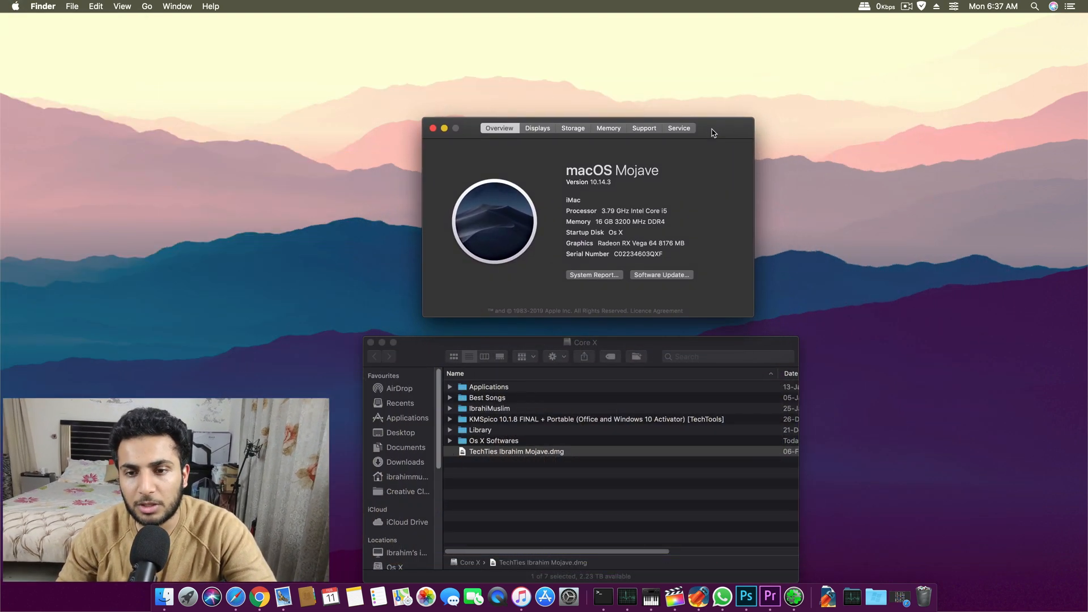
mouse_move(710, 223)
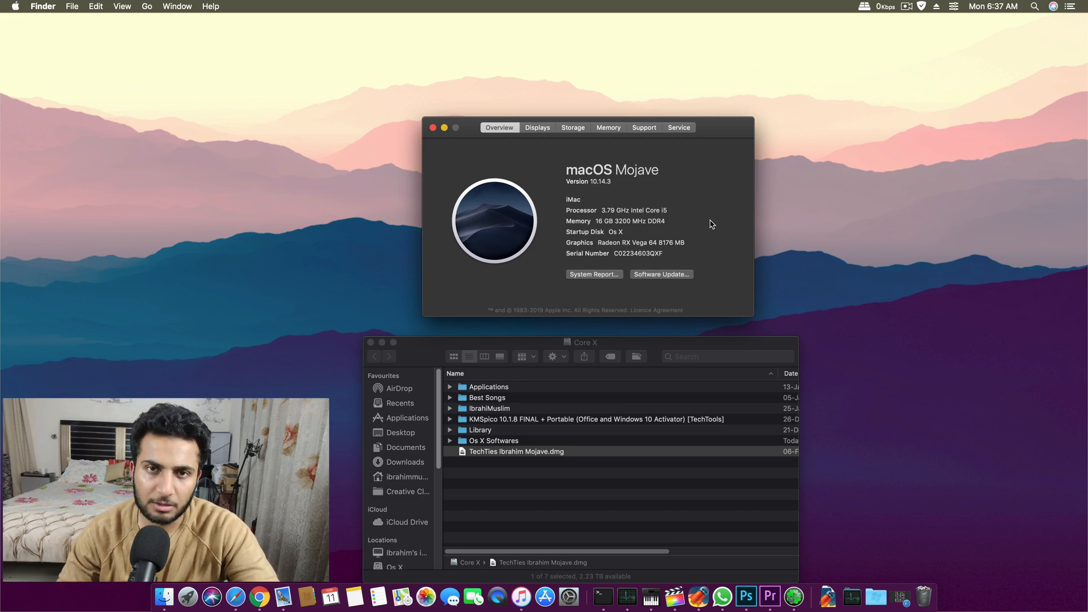
mouse_move(723, 146)
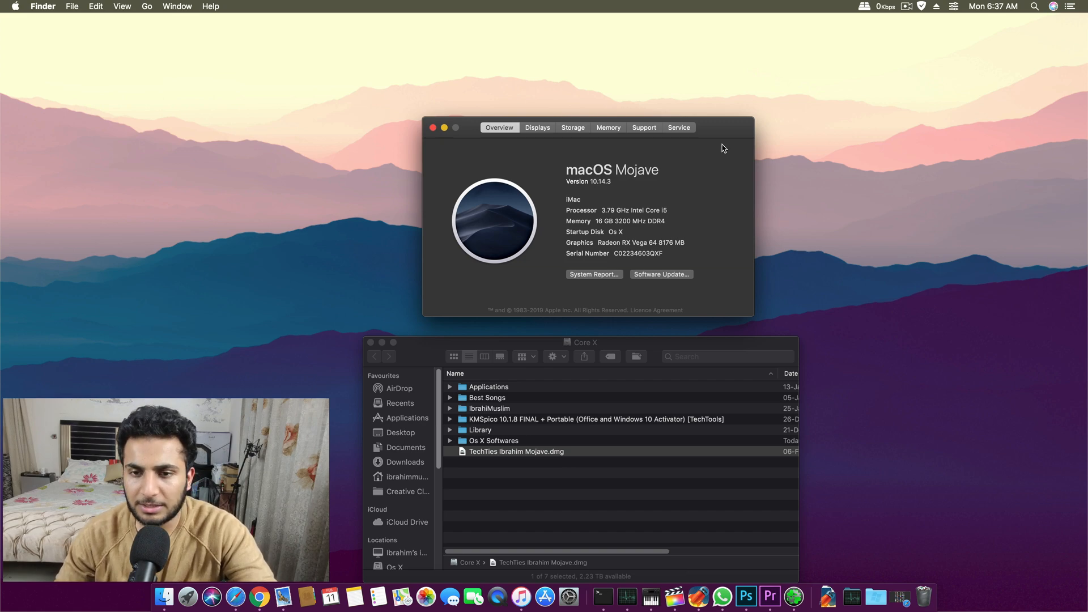
mouse_move(788, 586)
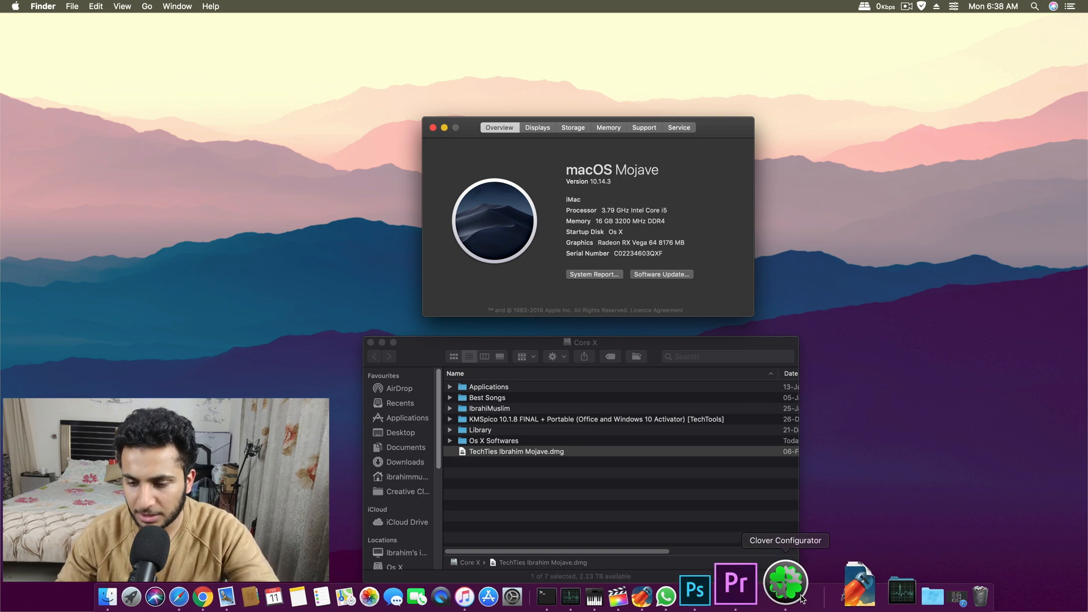
Launch Clover Configurator from the Dock, close About This Mac, and focus the configurator.
left_click(785, 584)
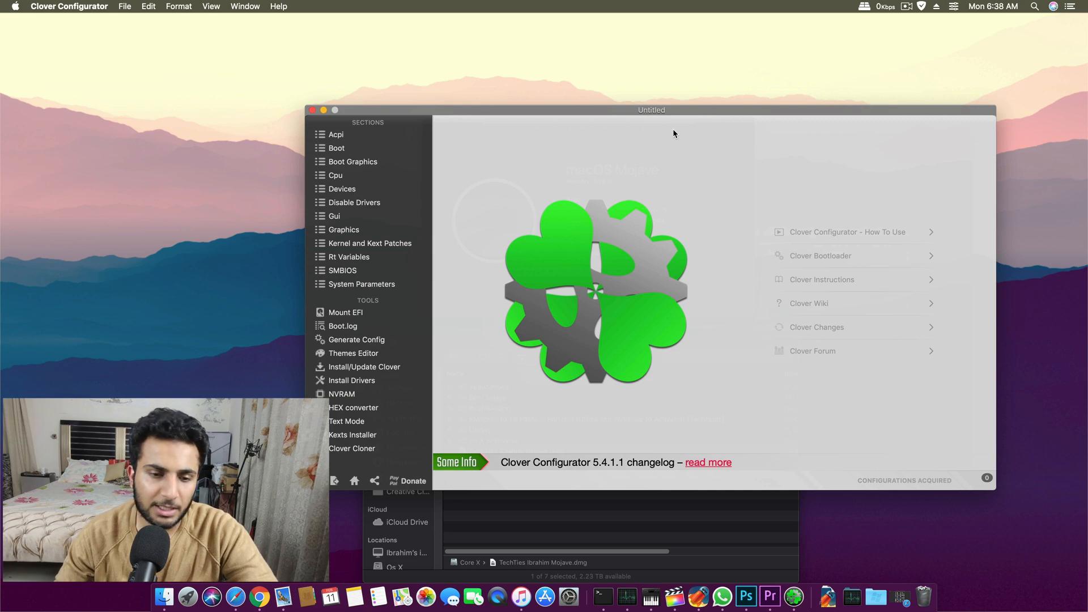
mouse_move(485, 120)
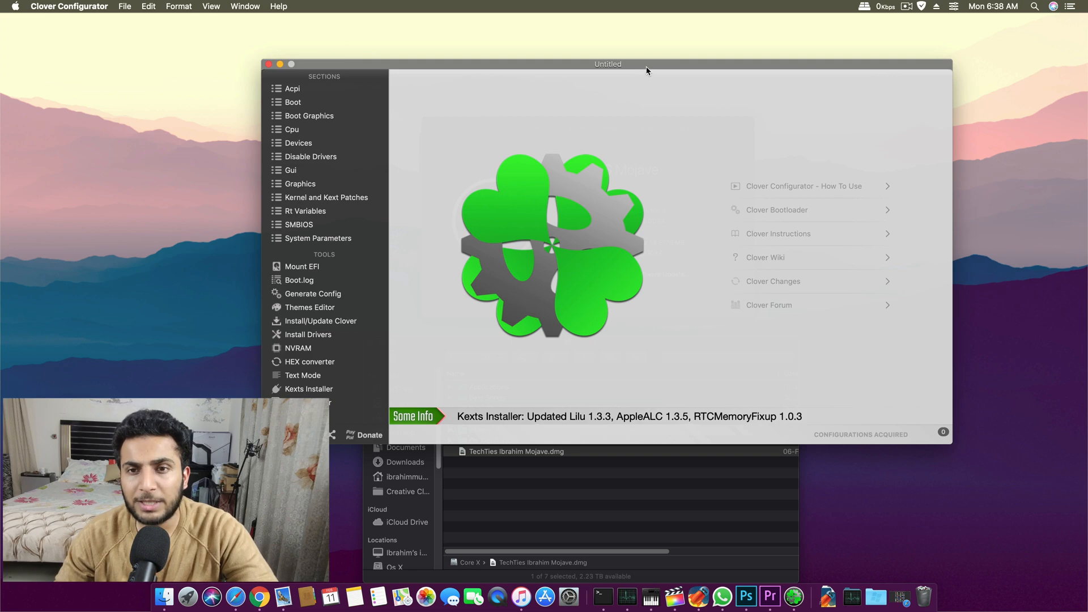
left_click(13, 6)
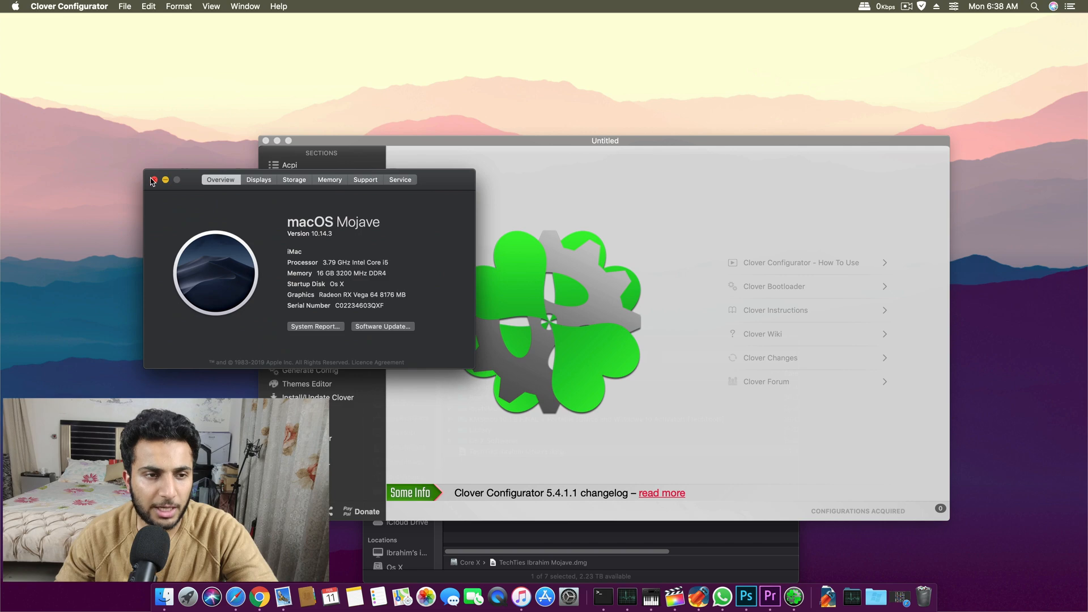
left_click(153, 180)
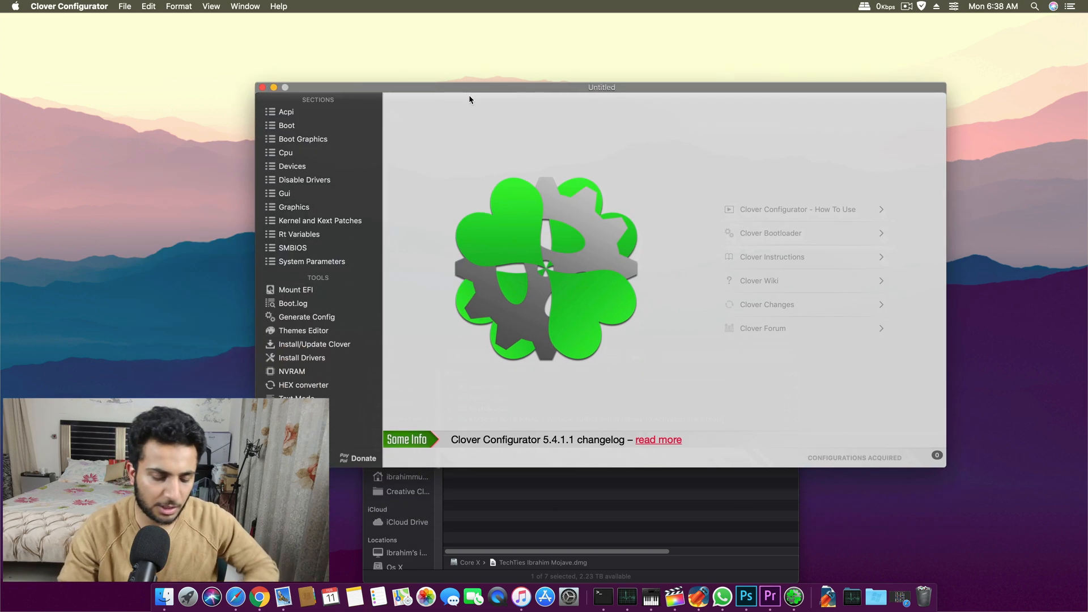
left_click(1034, 7)
type("clover 4")
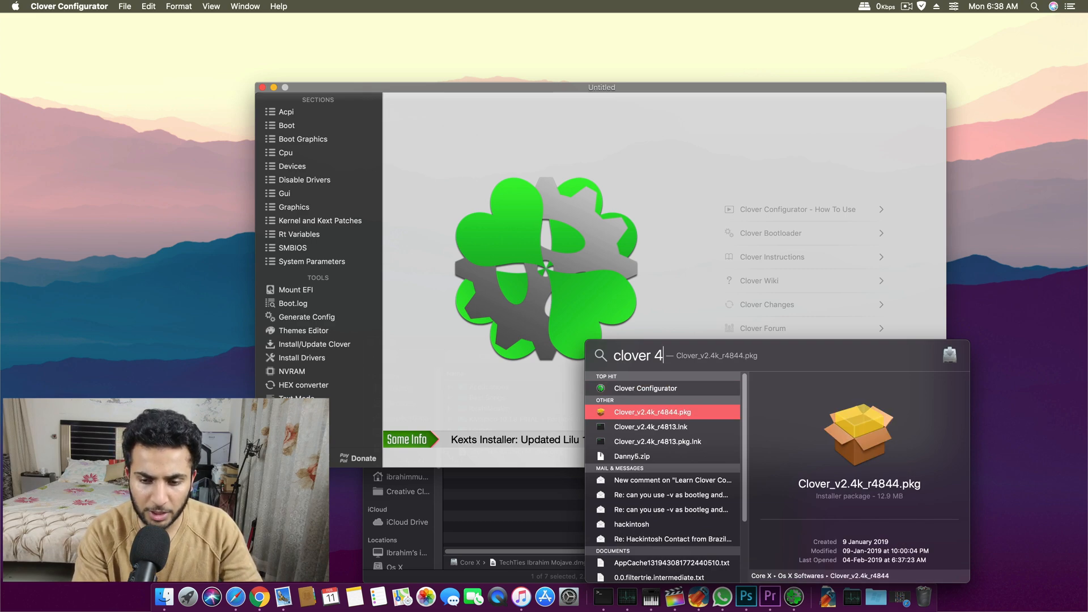
Run the Clover_v2.4k_r4844.pkg installer past the alert and Read Me to Destination Select.
key("escape")
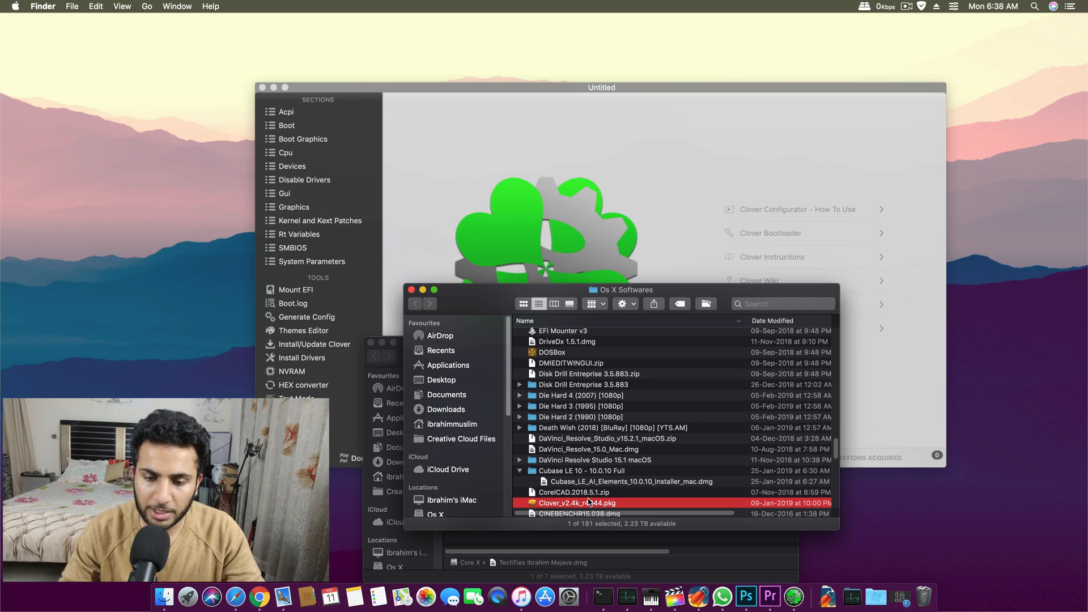
scroll("down", 3)
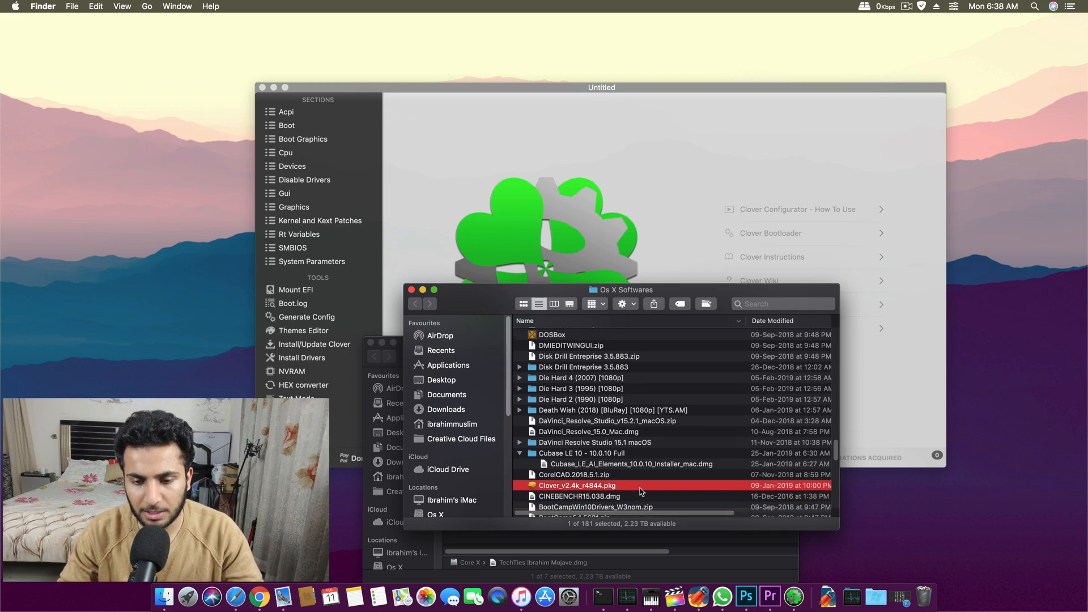
double_click(577, 485)
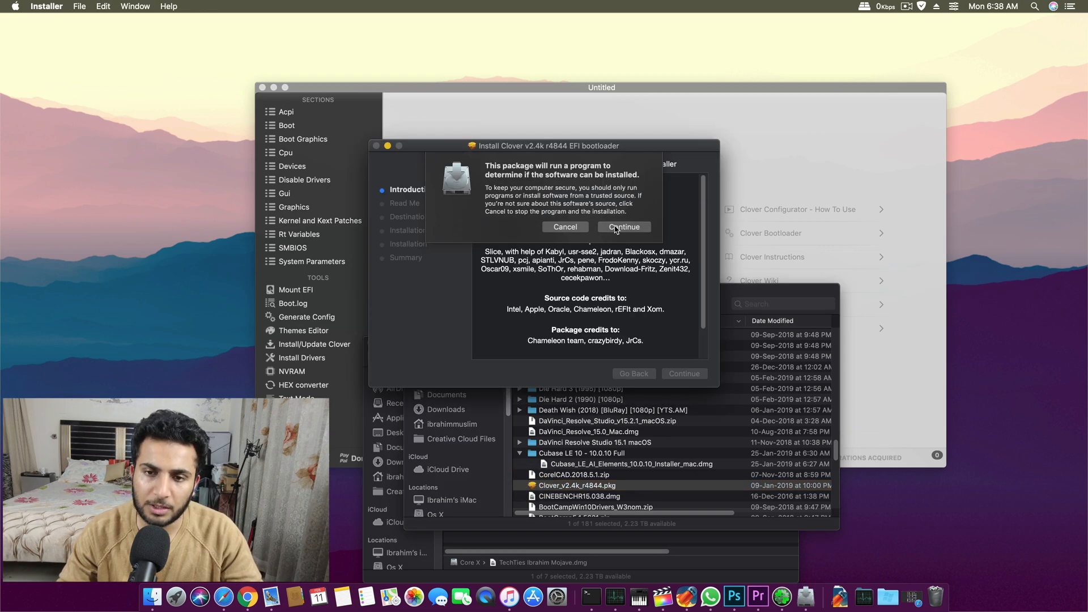
left_click(623, 227)
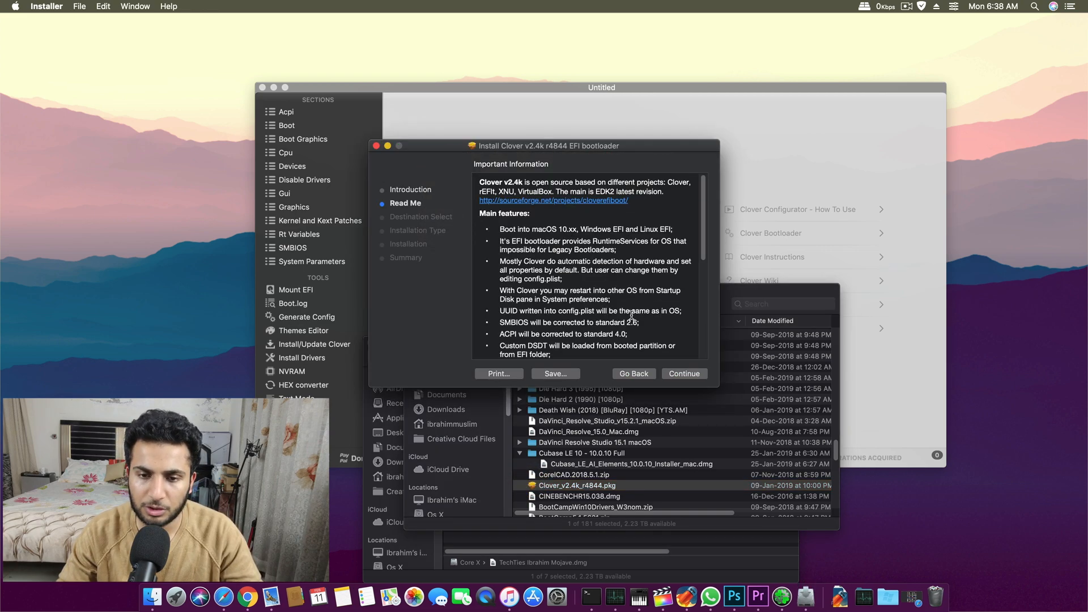
left_click(683, 373)
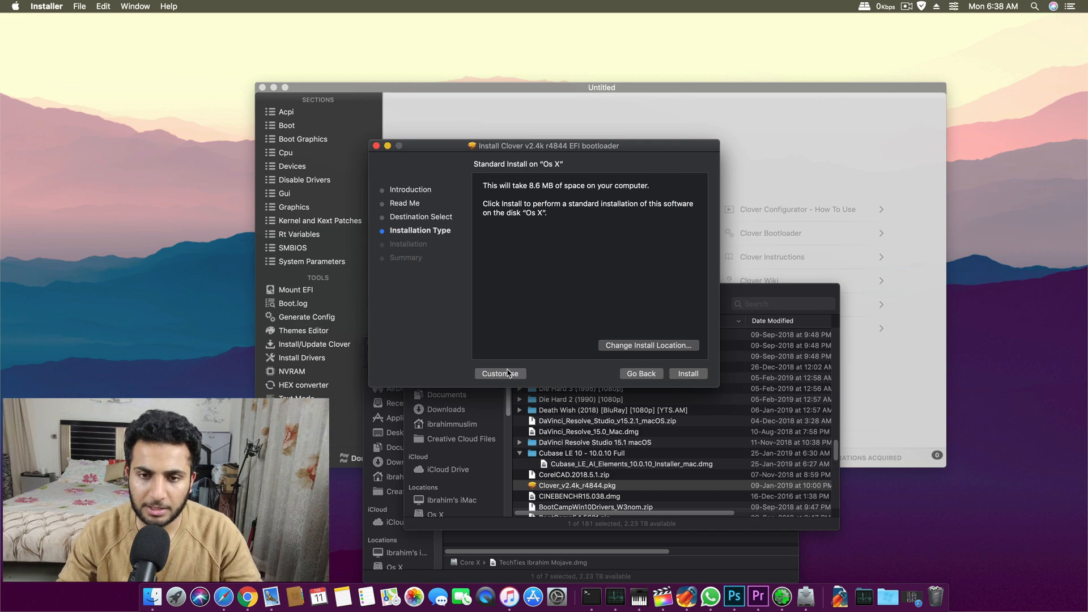
mouse_move(602, 325)
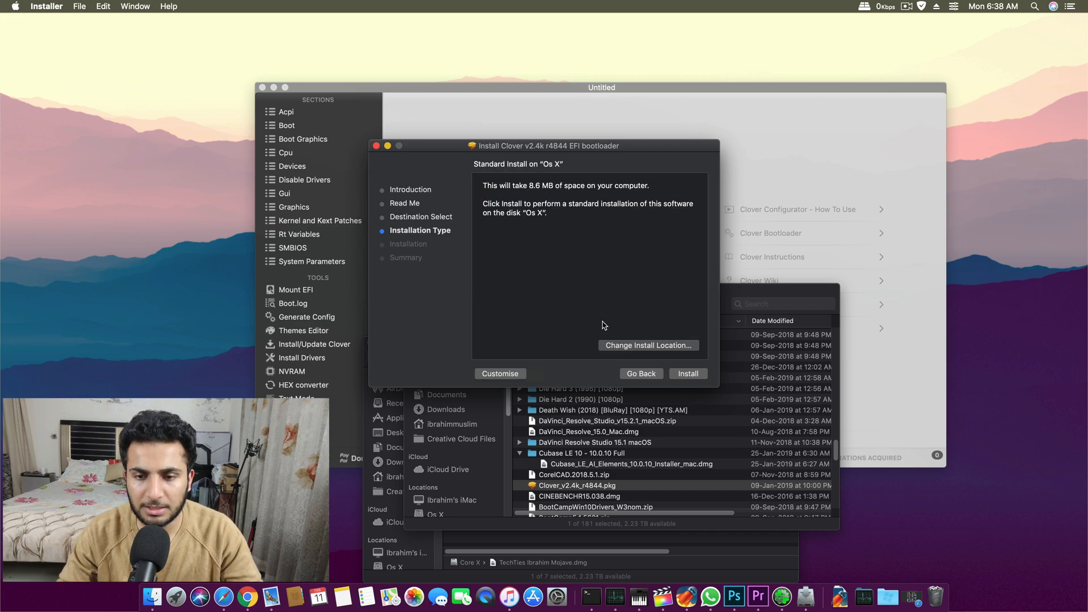
left_click(646, 345)
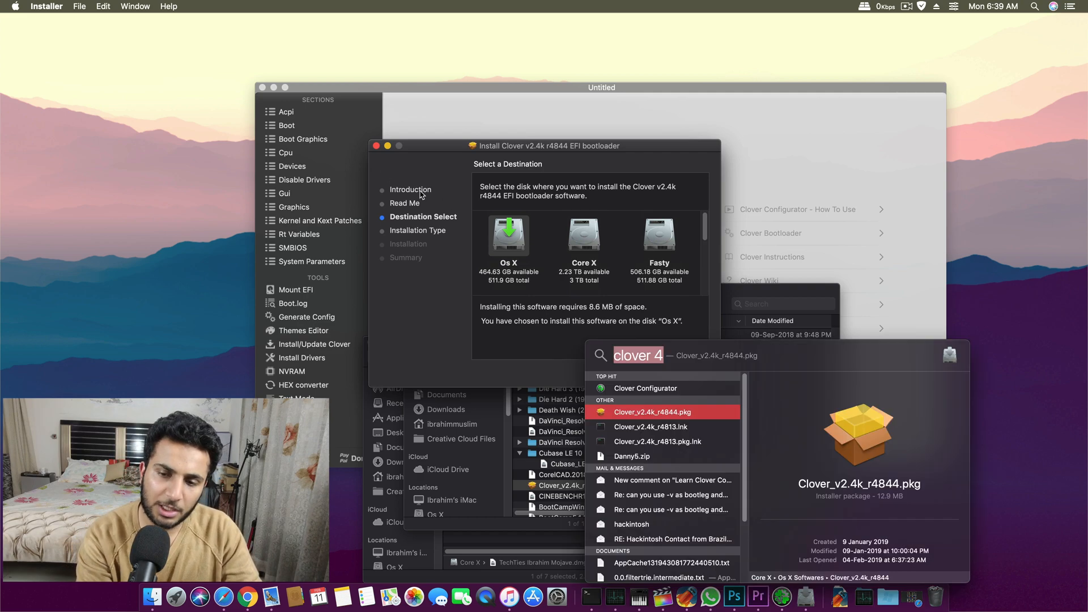
type("usb")
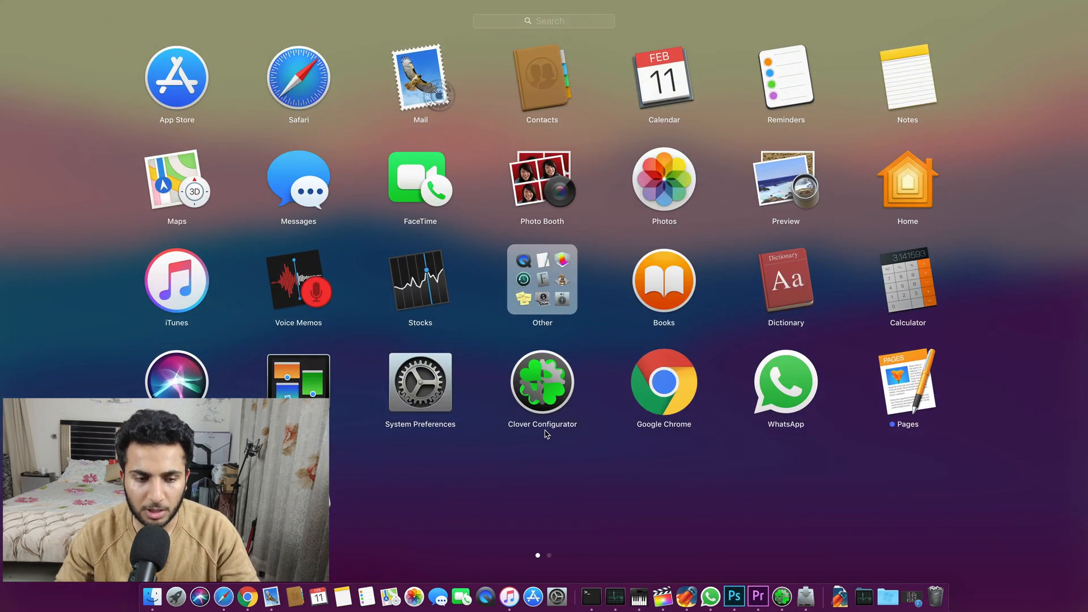
mouse_move(545, 448)
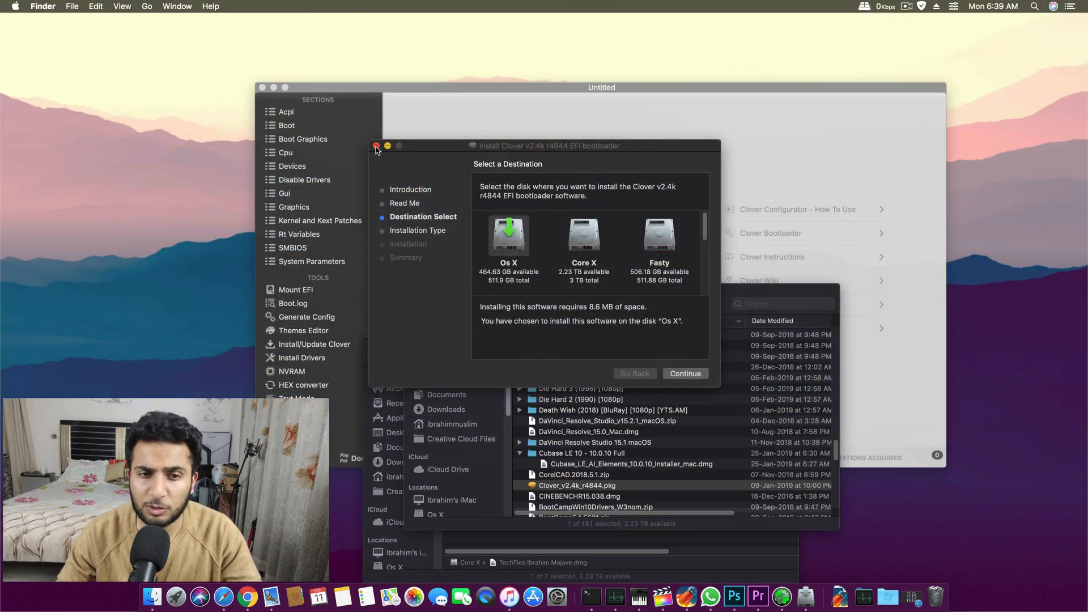
Quit the Clover installer and close the Applications folder to leave the desktop clear.
left_click(375, 146)
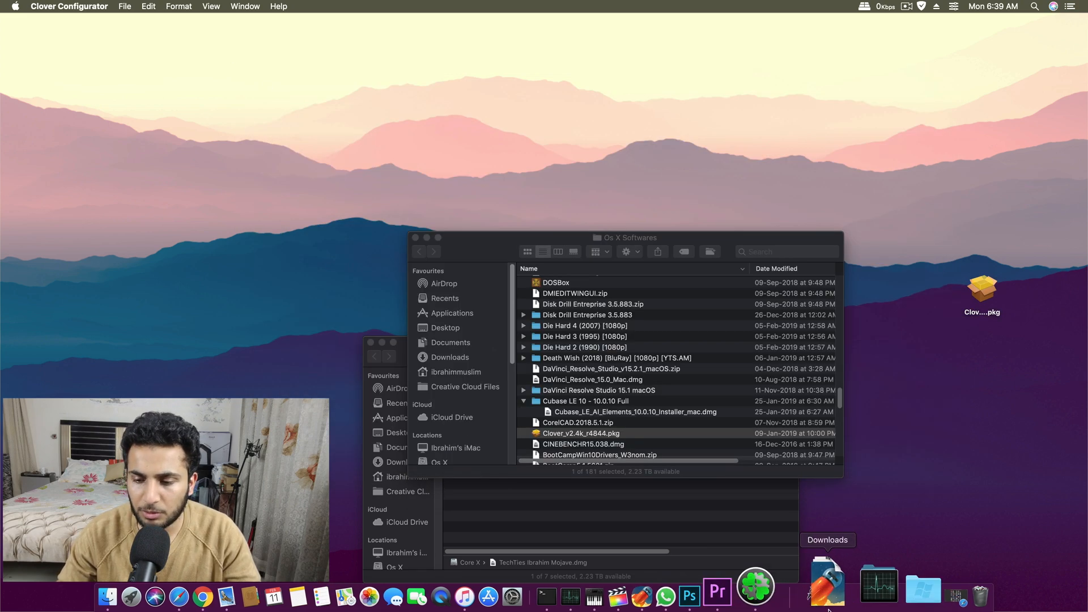
left_click(786, 588)
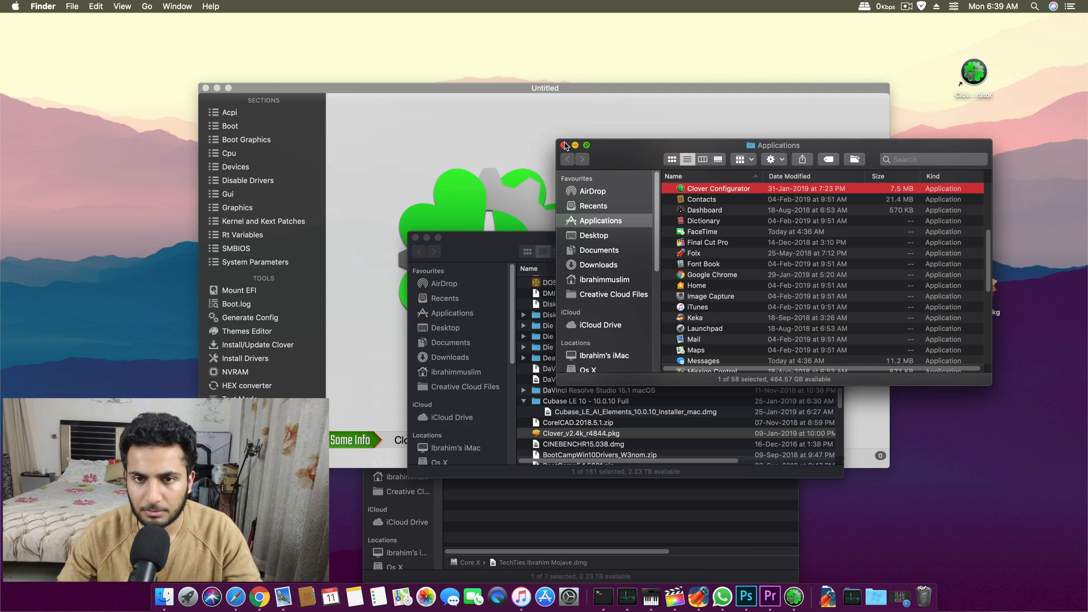
left_click(566, 145)
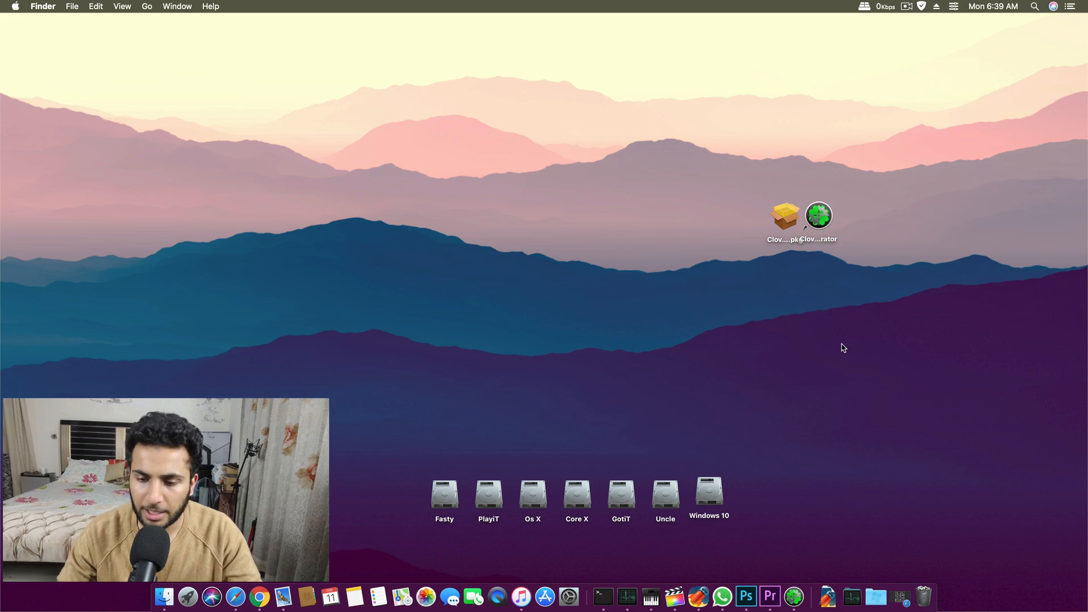
mouse_move(840, 359)
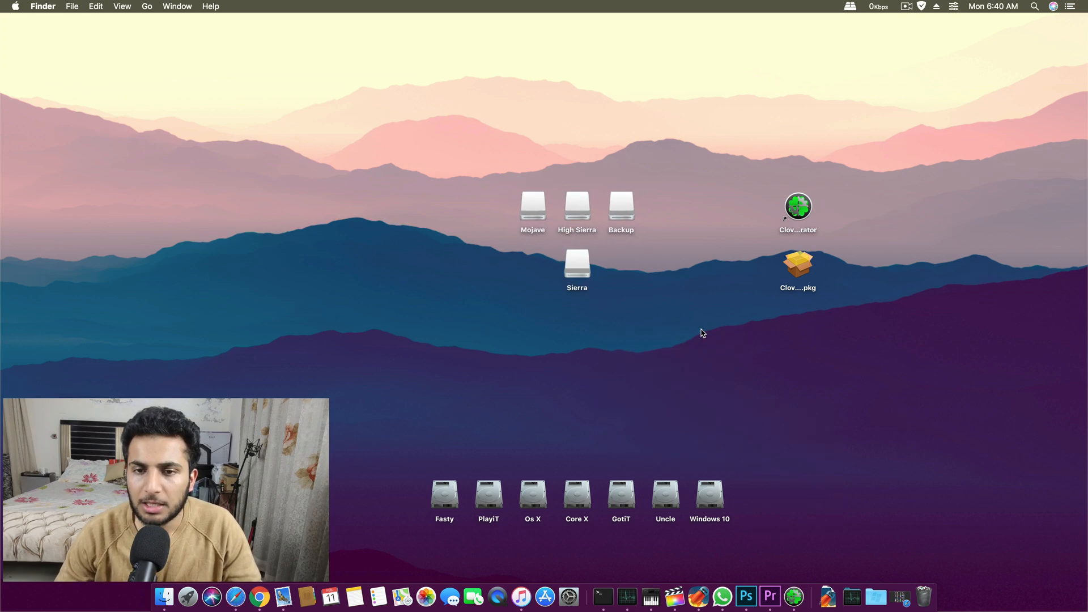
mouse_move(505, 322)
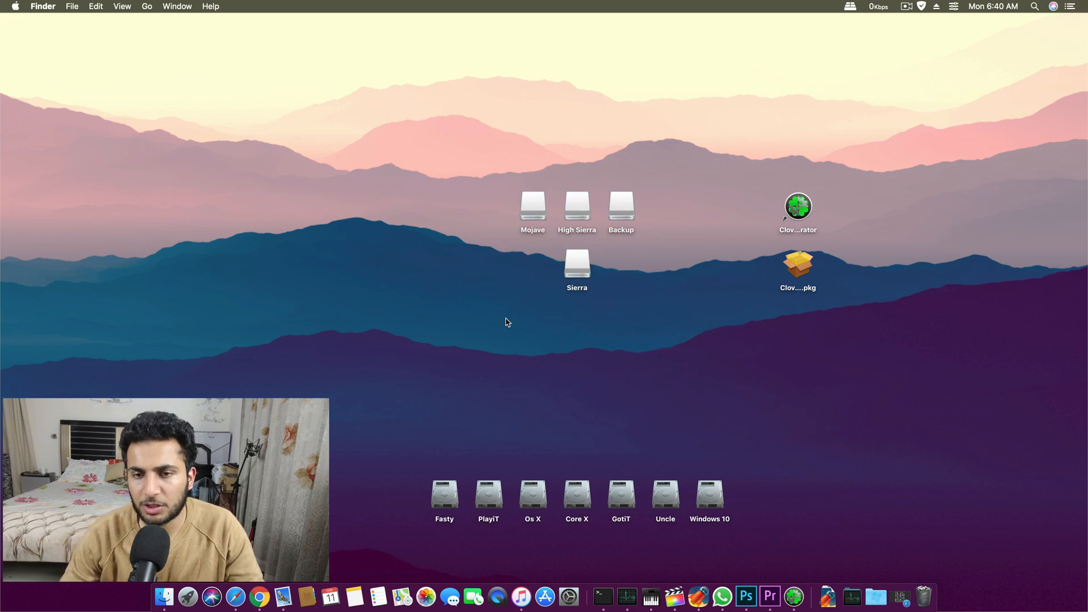
mouse_move(560, 313)
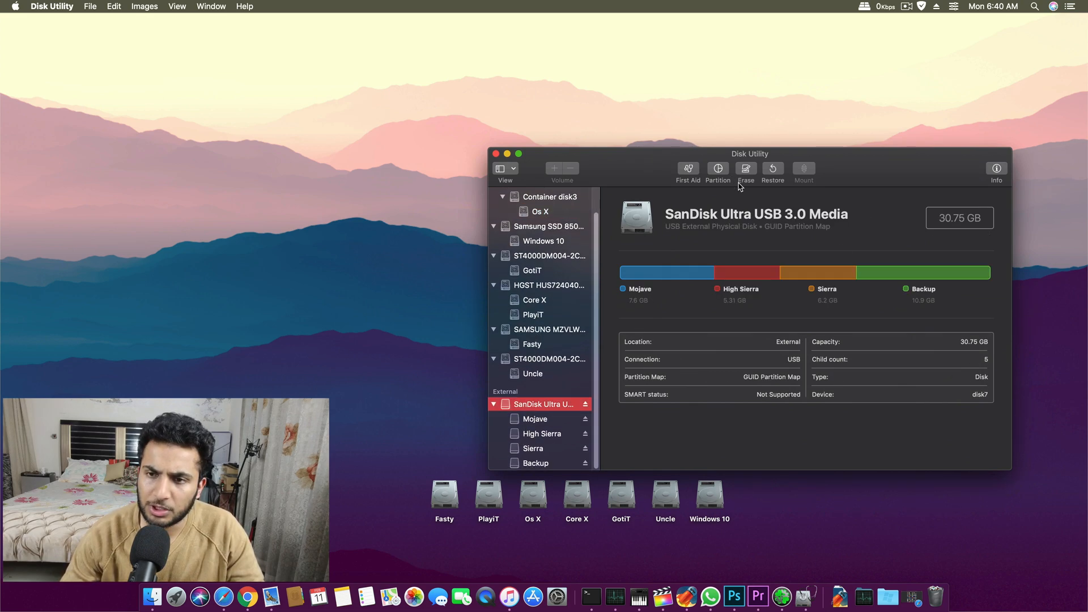
mouse_move(755, 165)
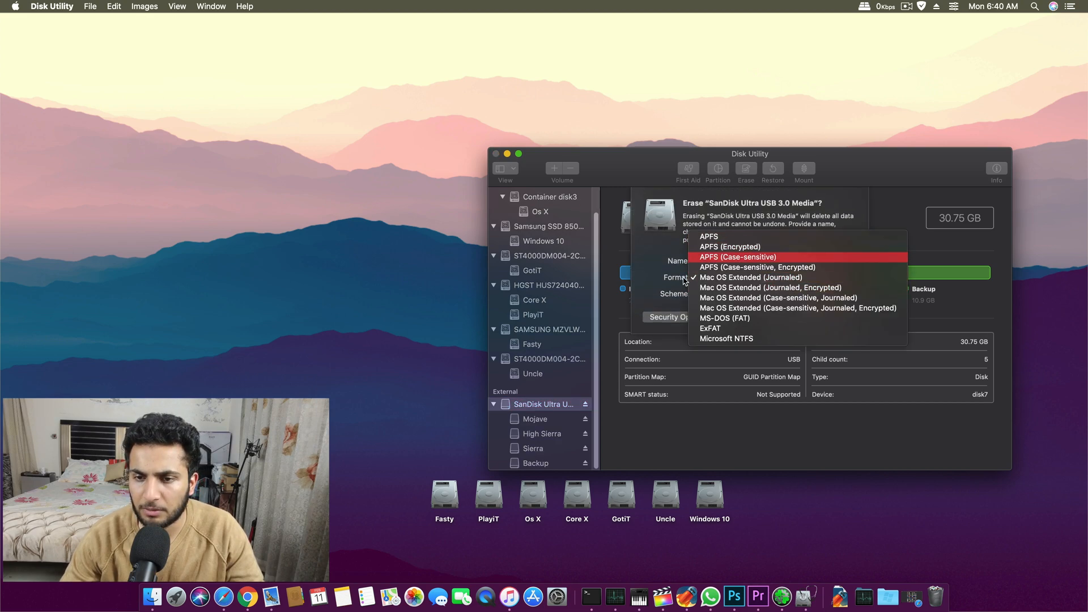
Cancel erasing the 30.75 GB SanDisk USB as Mac OS Extended (Journaled) and close Disk Utility.
left_click(751, 277)
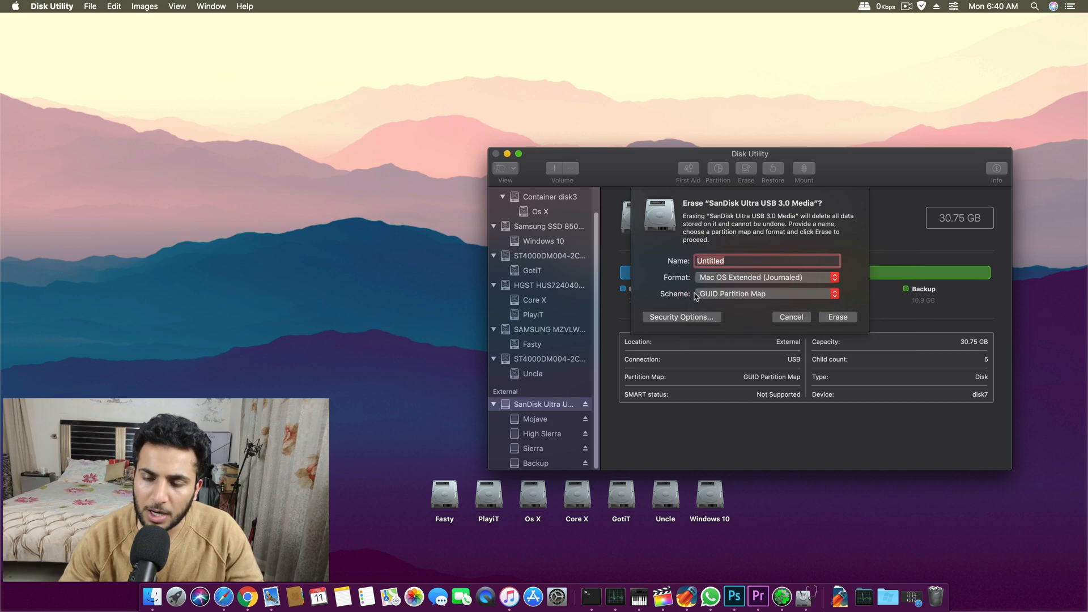
left_click(790, 316)
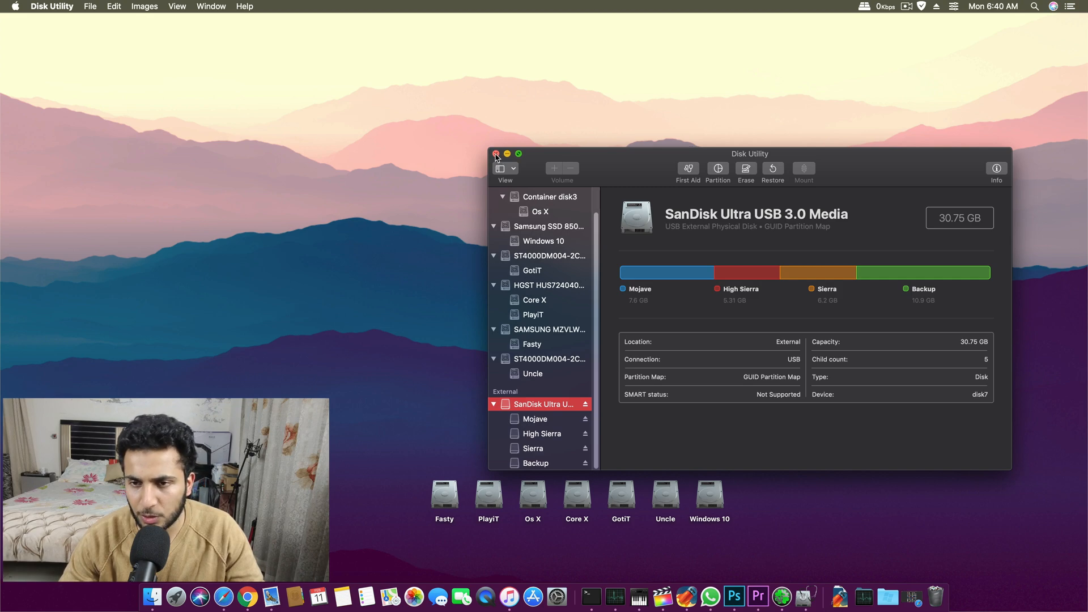
left_click(495, 154)
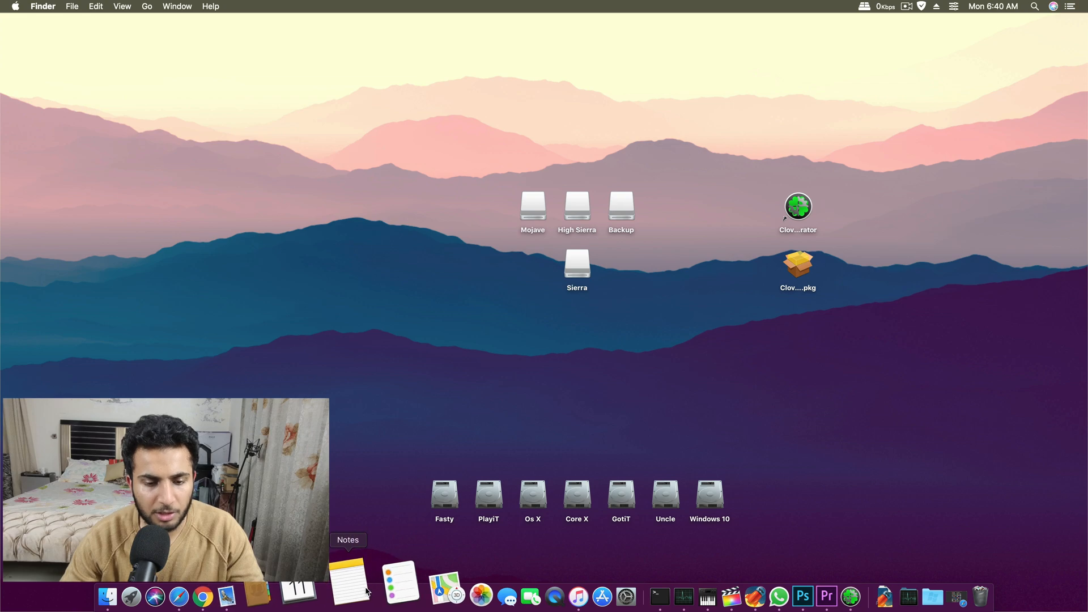
Run the Mojave createinstallmedia command from Notes in Terminal, getting 'command not found'.
left_click(347, 576)
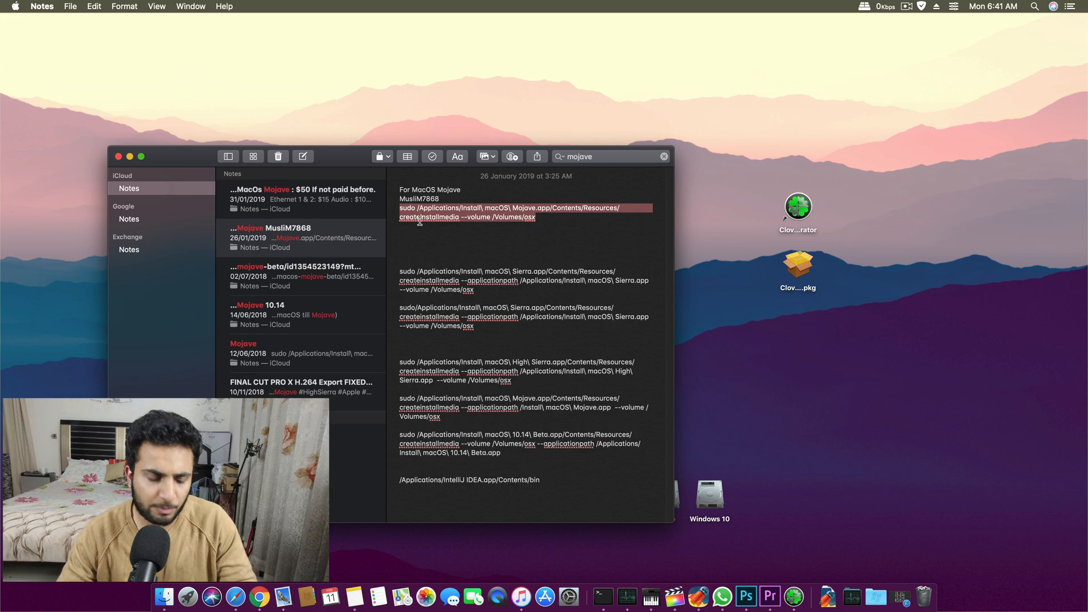
mouse_move(482, 207)
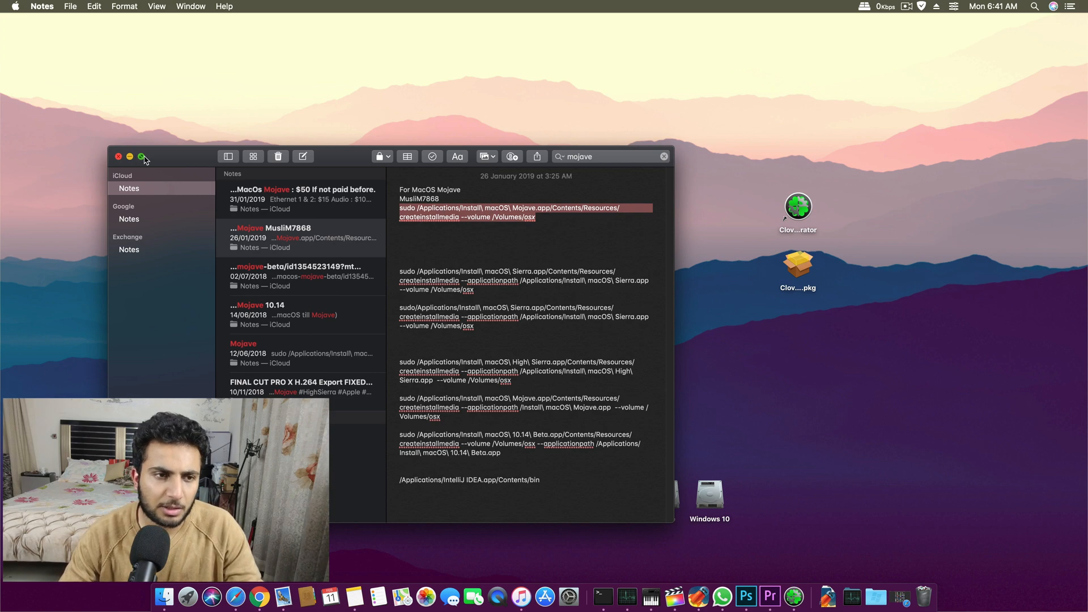
left_click(142, 157)
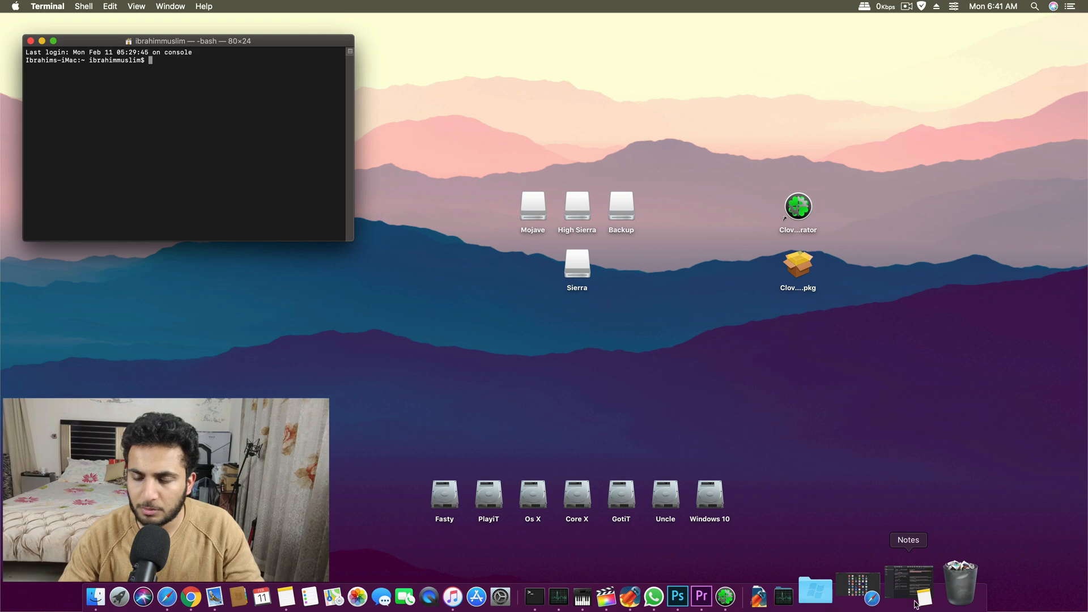
left_click(922, 595)
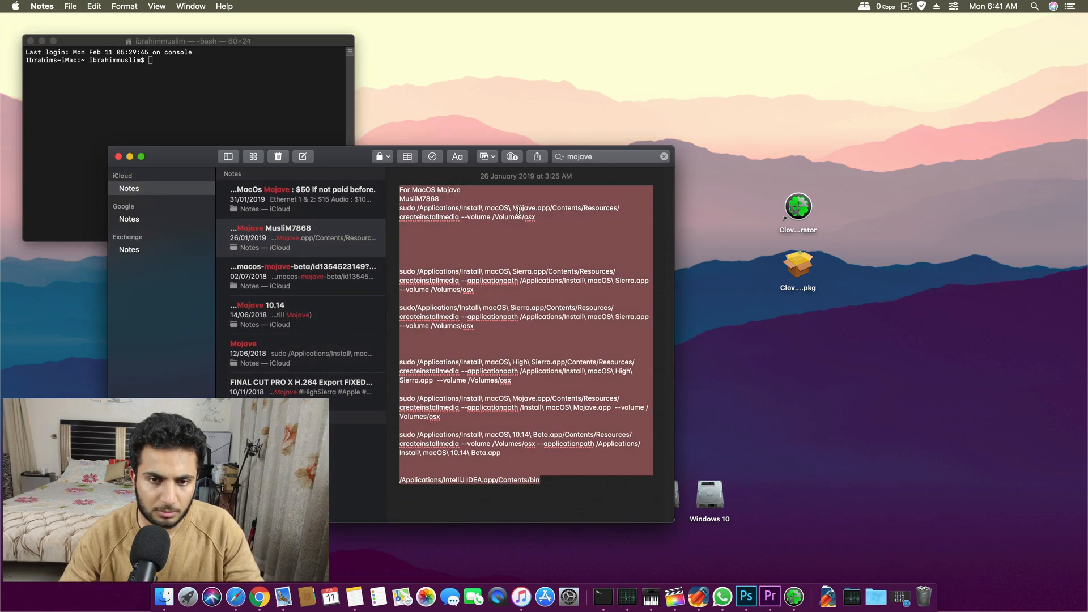
left_click(188, 104)
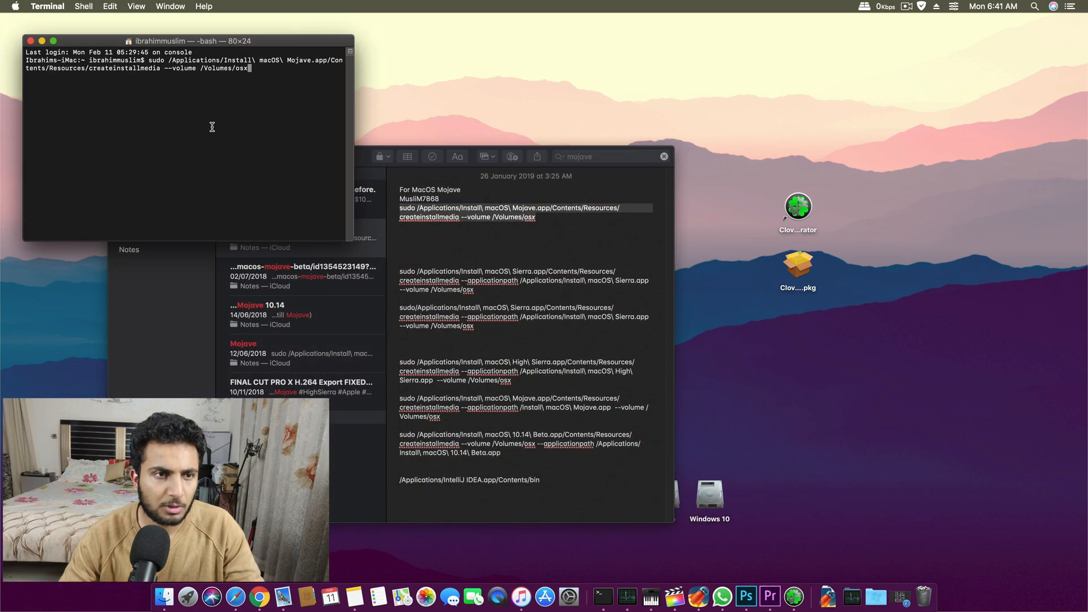
key("Return")
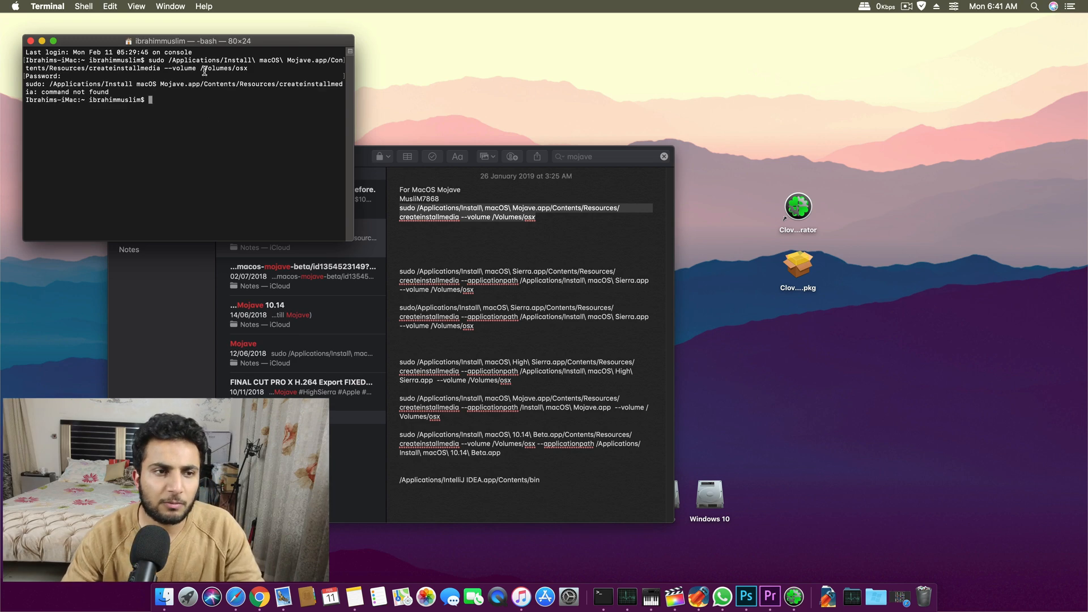
Close the Terminal and Notes windows, then open and close the Os X drive.
left_click_drag(188, 40, 301, 84)
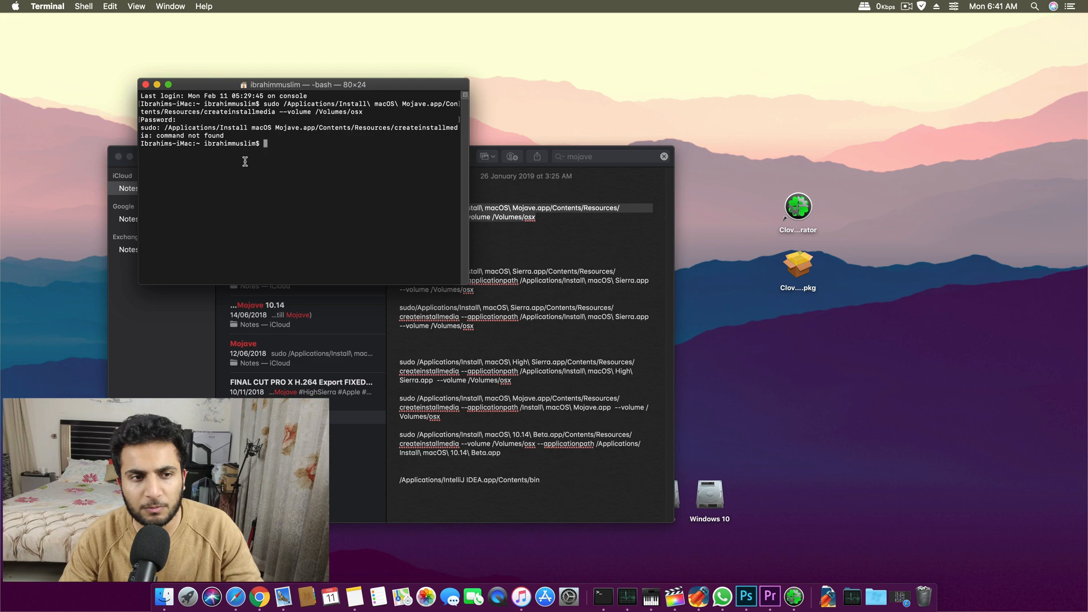
mouse_move(412, 255)
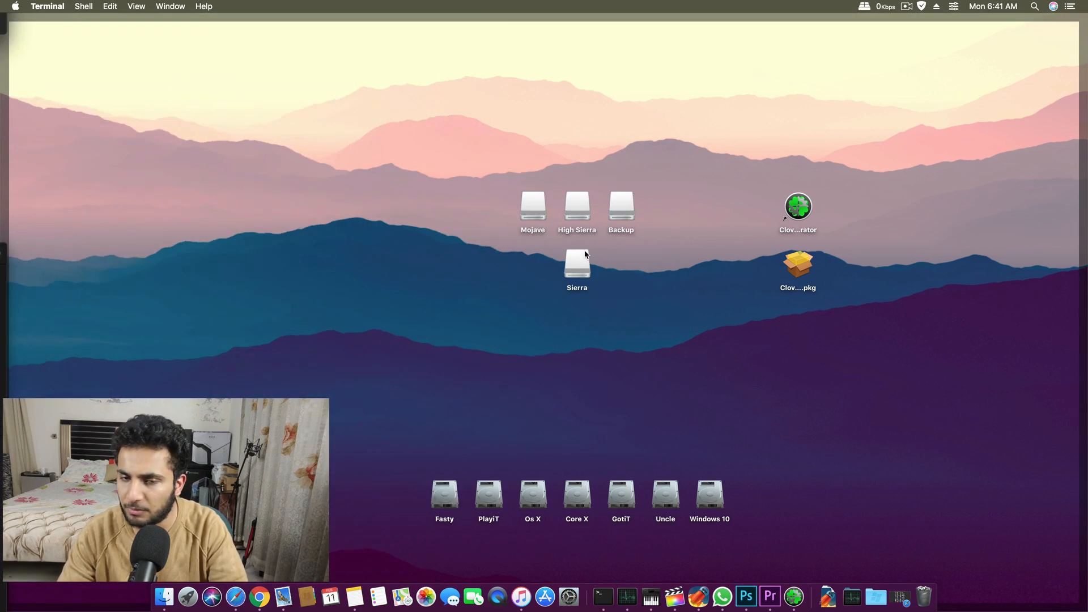
left_click(532, 206)
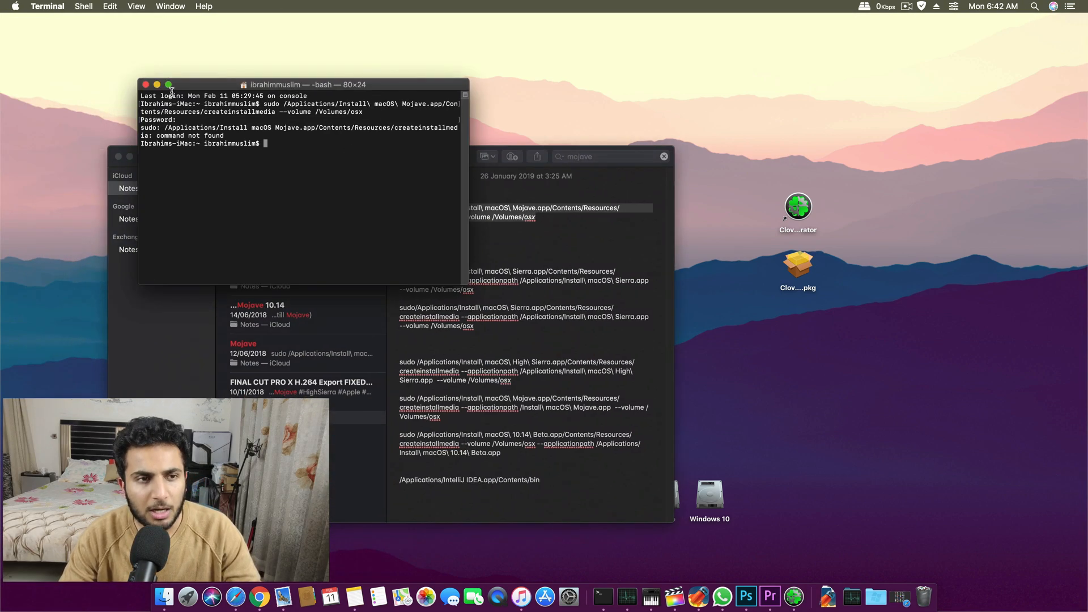
left_click(146, 83)
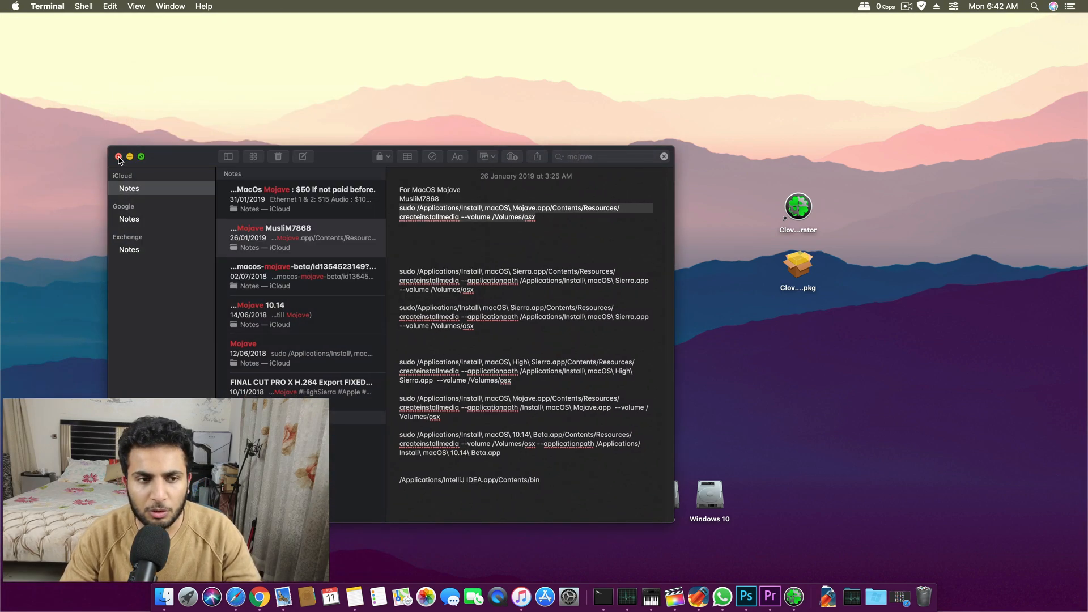
left_click(119, 157)
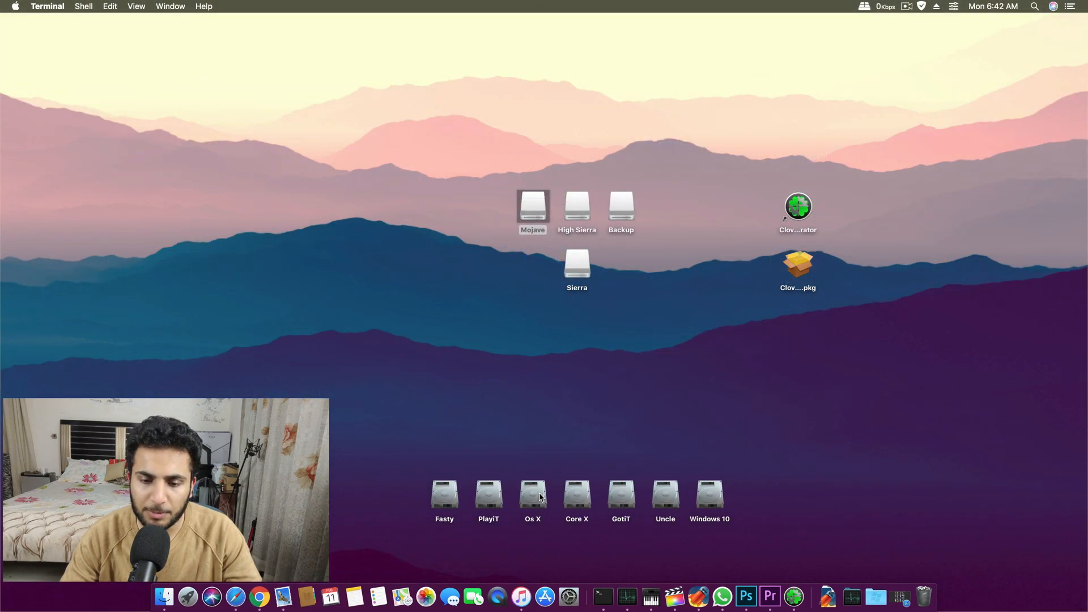
double_click(532, 495)
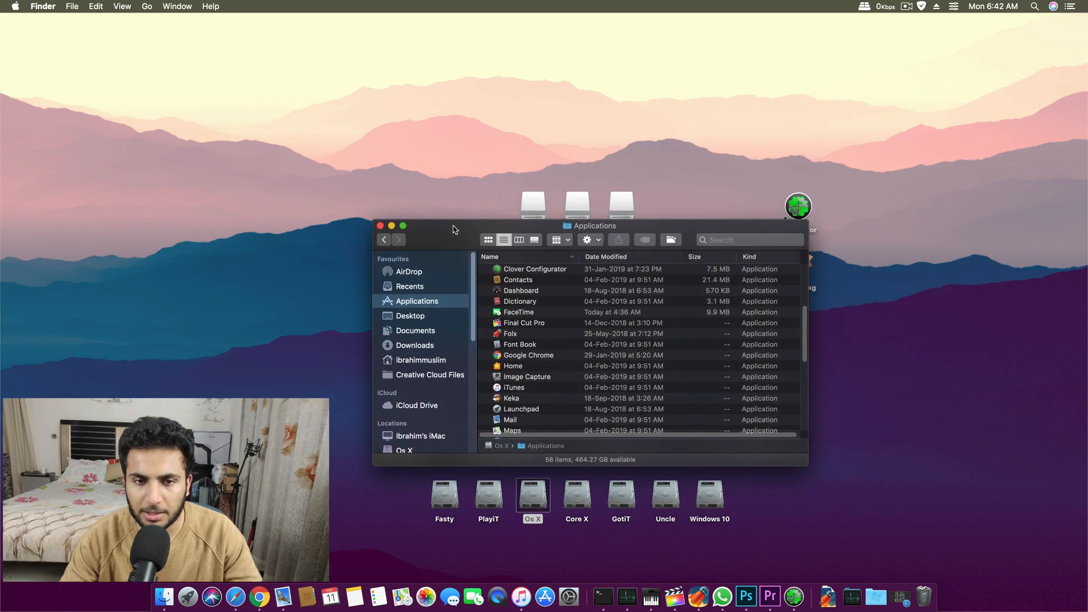
left_click(380, 226)
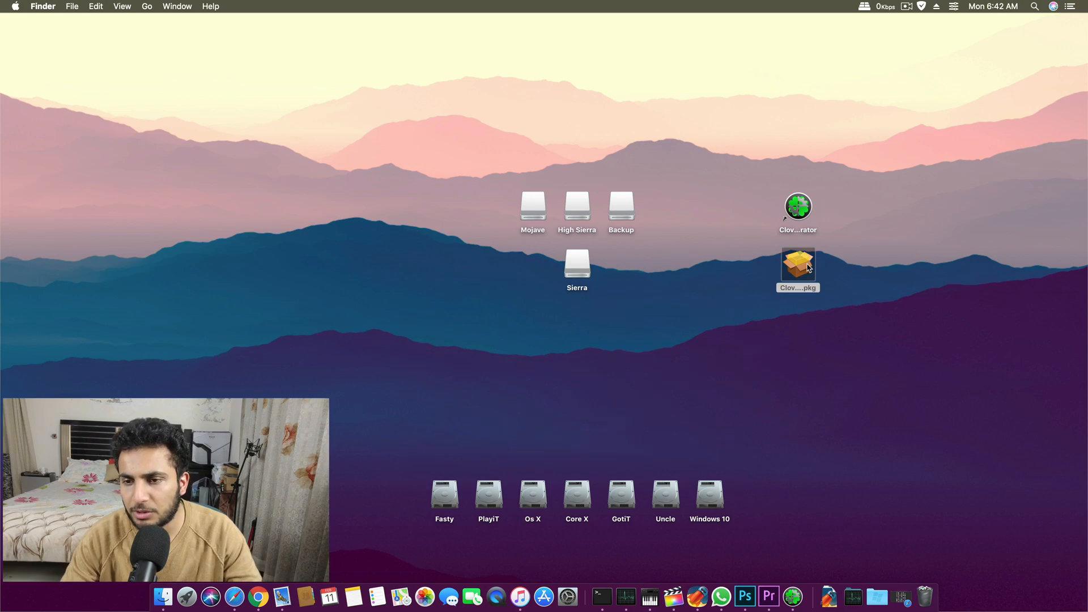
Review Clover's Customize components for the Mojave USB volume, then quit without installing.
double_click(798, 264)
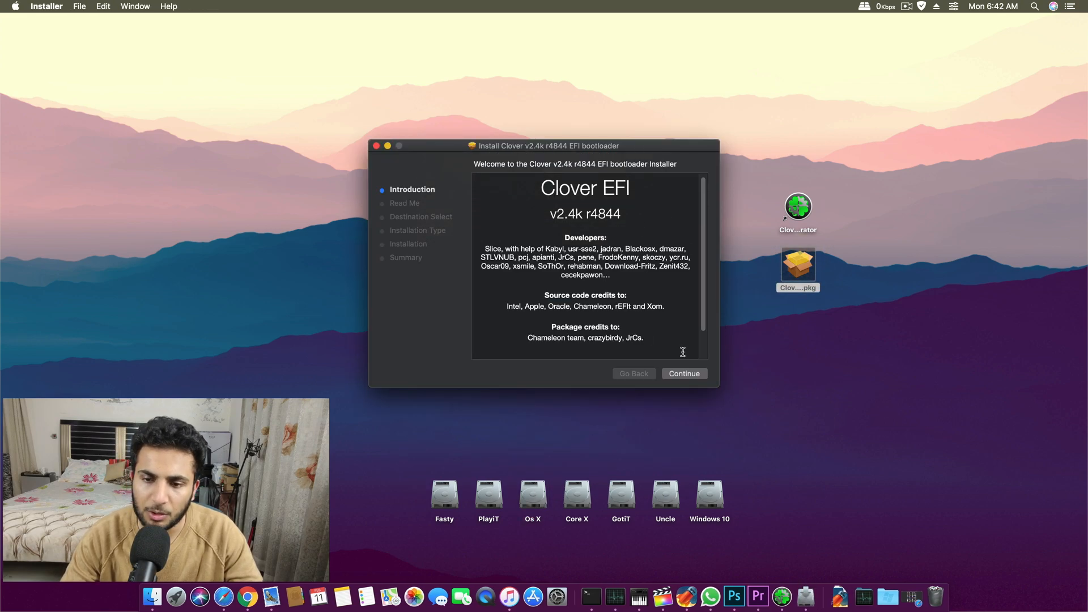
left_click(683, 374)
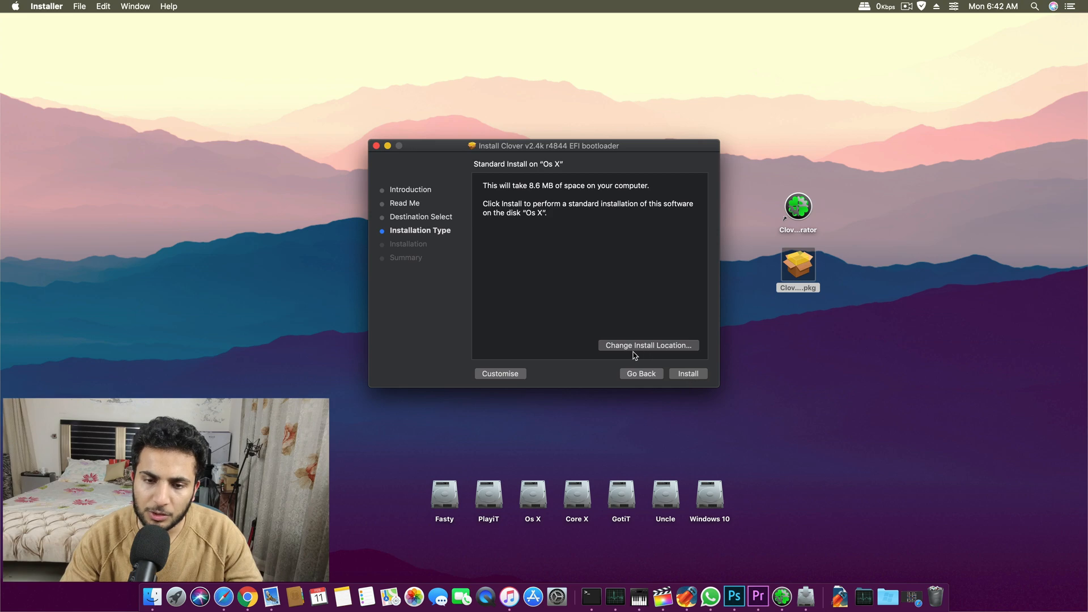
left_click(647, 345)
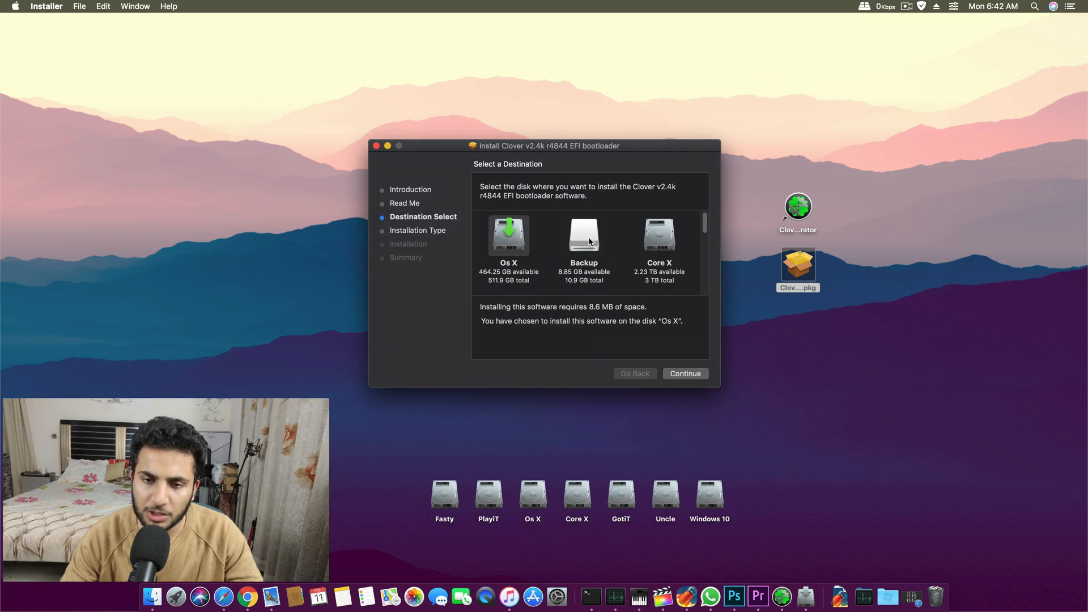
scroll("down", 3)
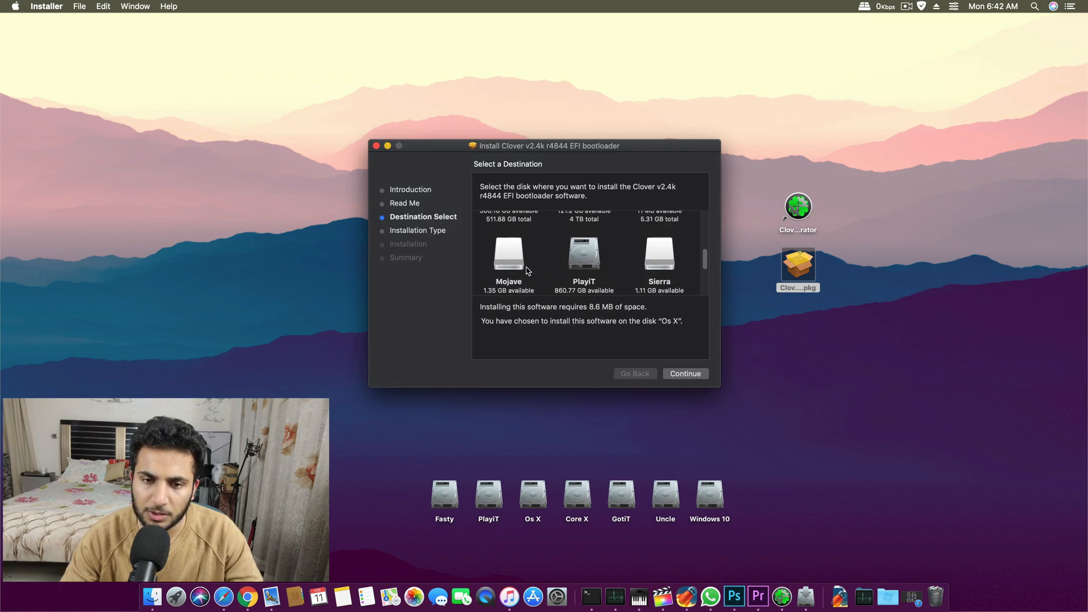
left_click(684, 373)
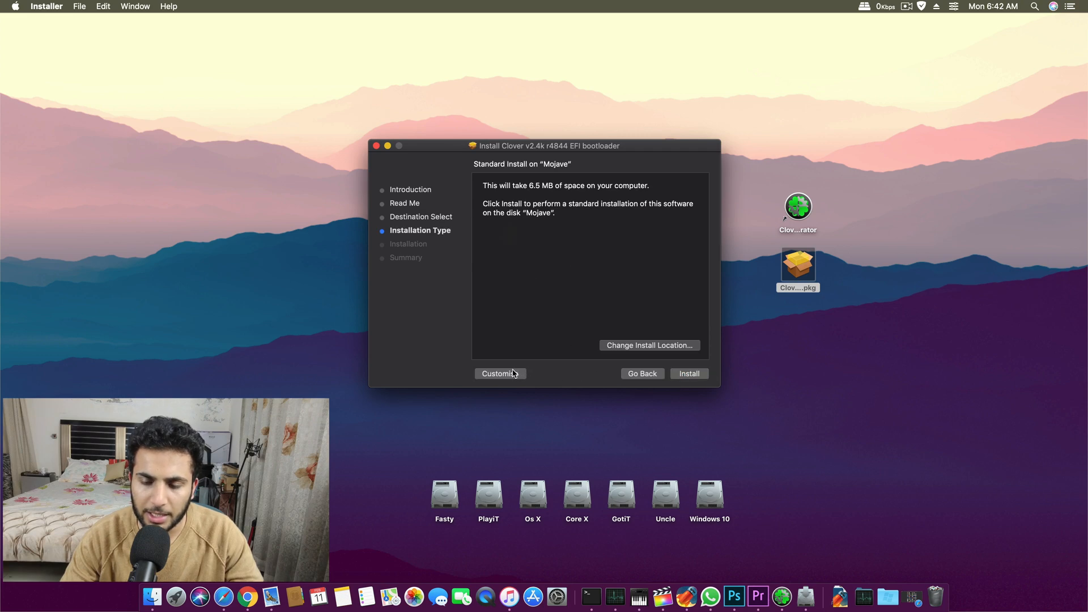
left_click(499, 373)
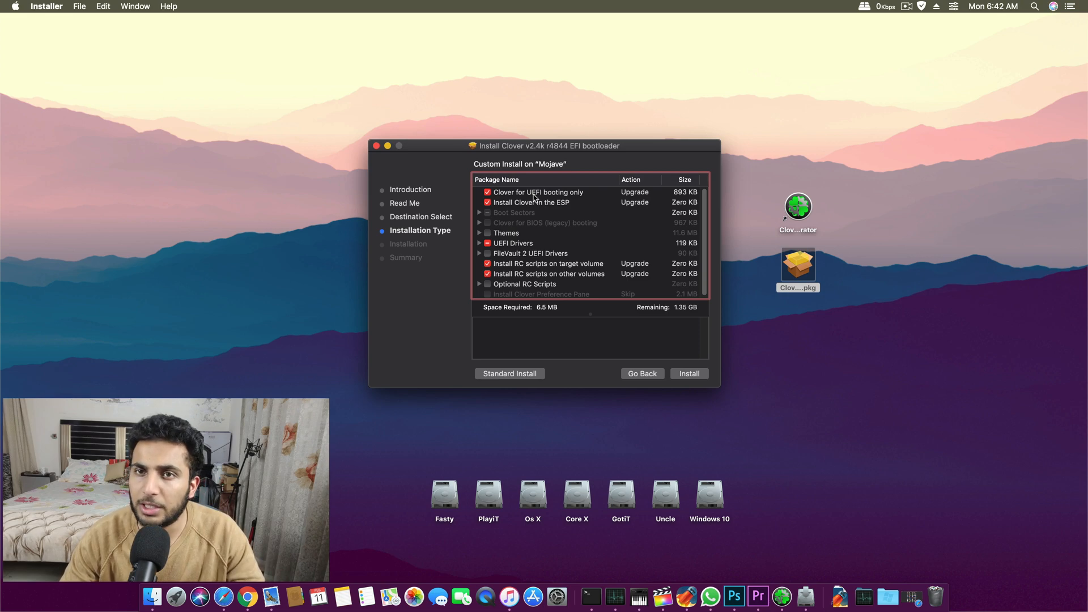
mouse_move(508, 210)
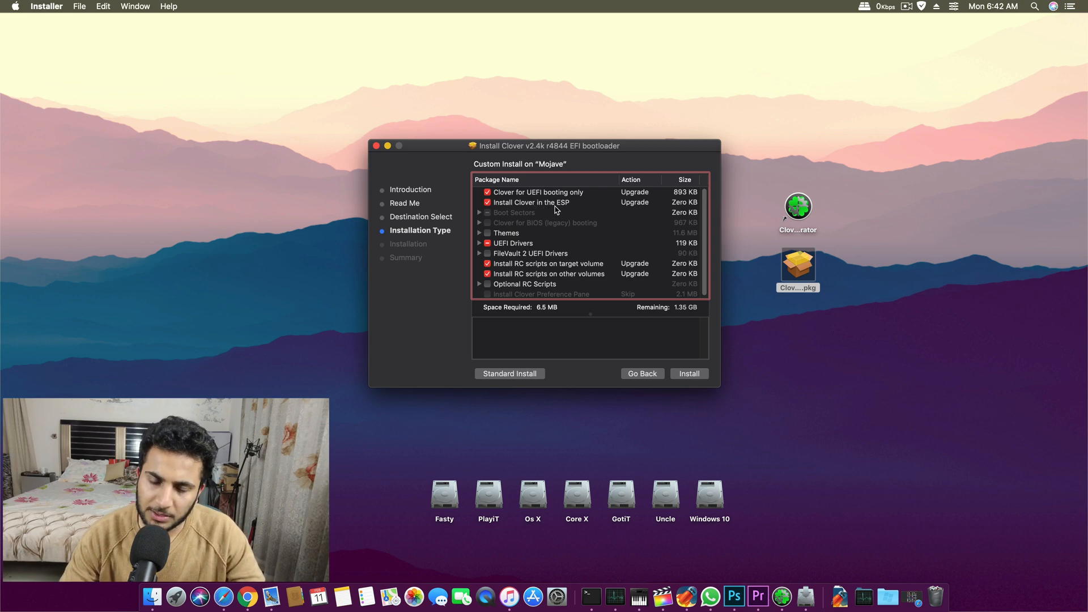
mouse_move(565, 234)
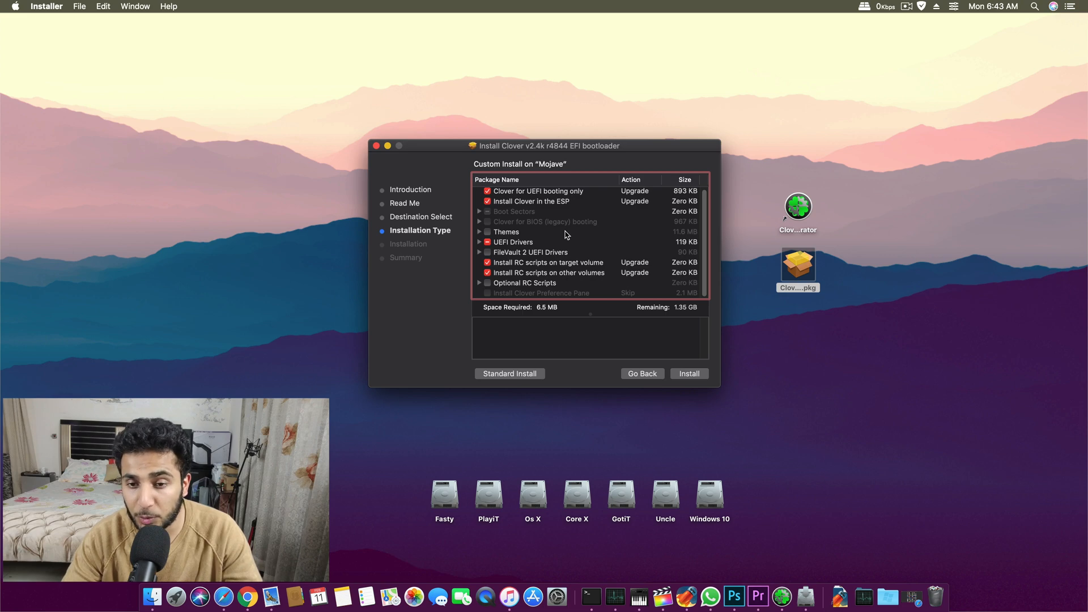
mouse_move(498, 208)
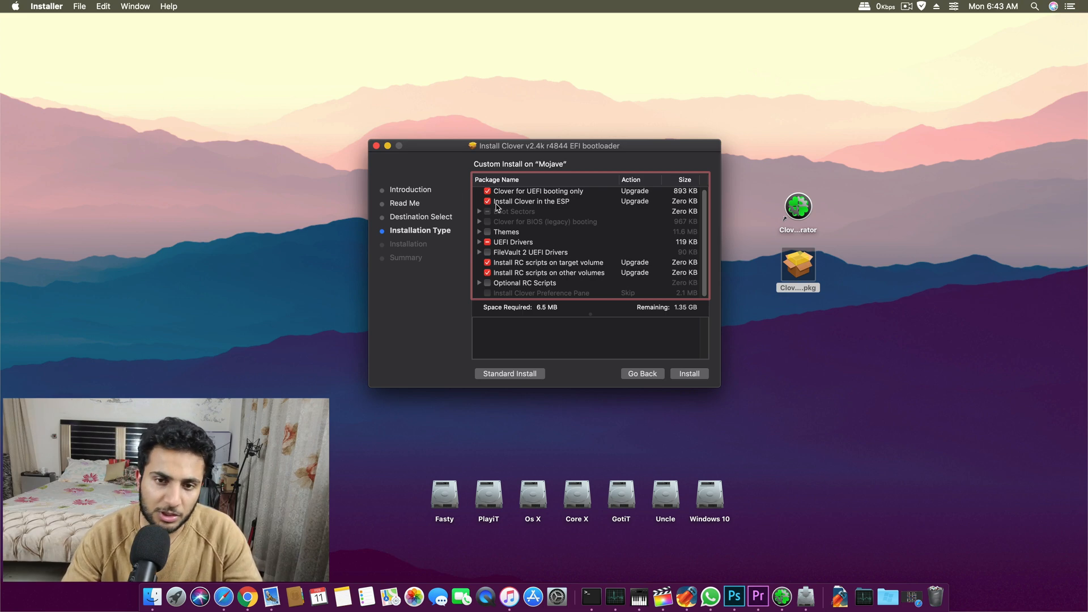
mouse_move(538, 239)
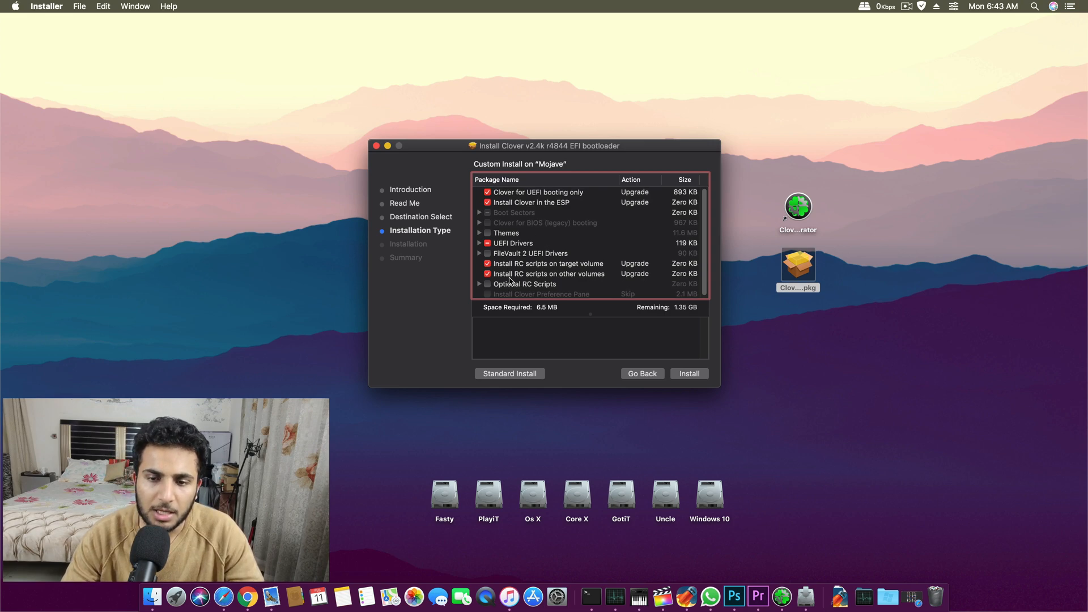
mouse_move(396, 141)
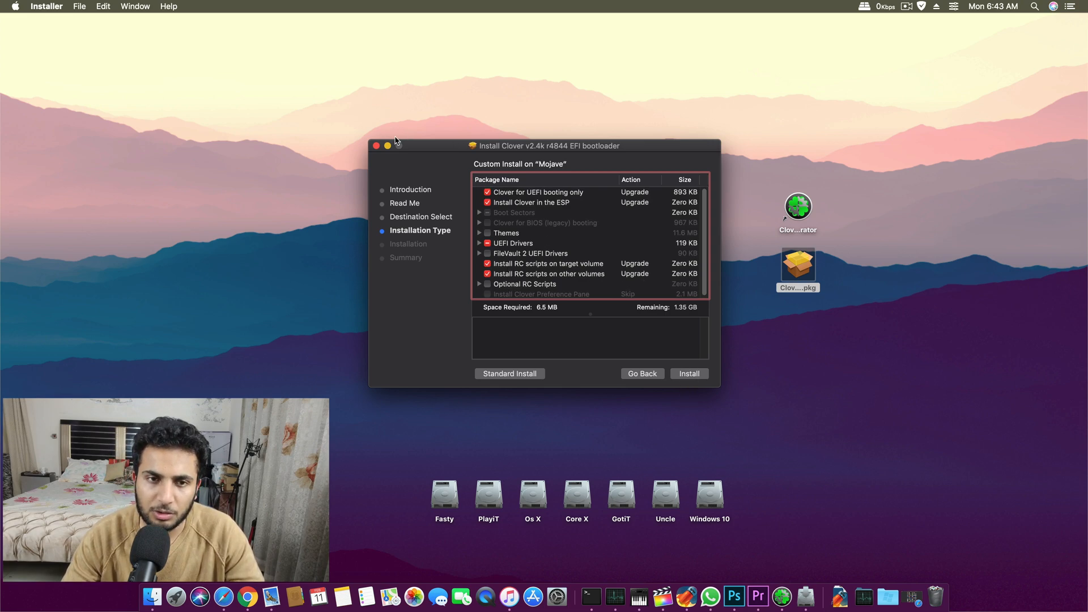
left_click(377, 145)
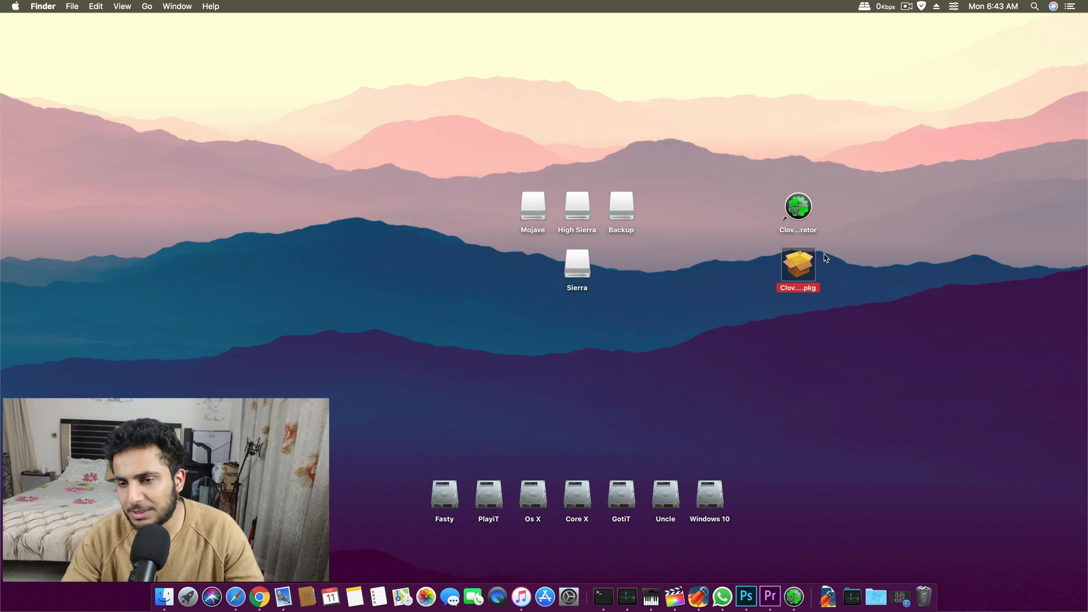
Mount the Ultra USB 3.0 EFI partition via Mount EFI and authorize with the password.
double_click(798, 207)
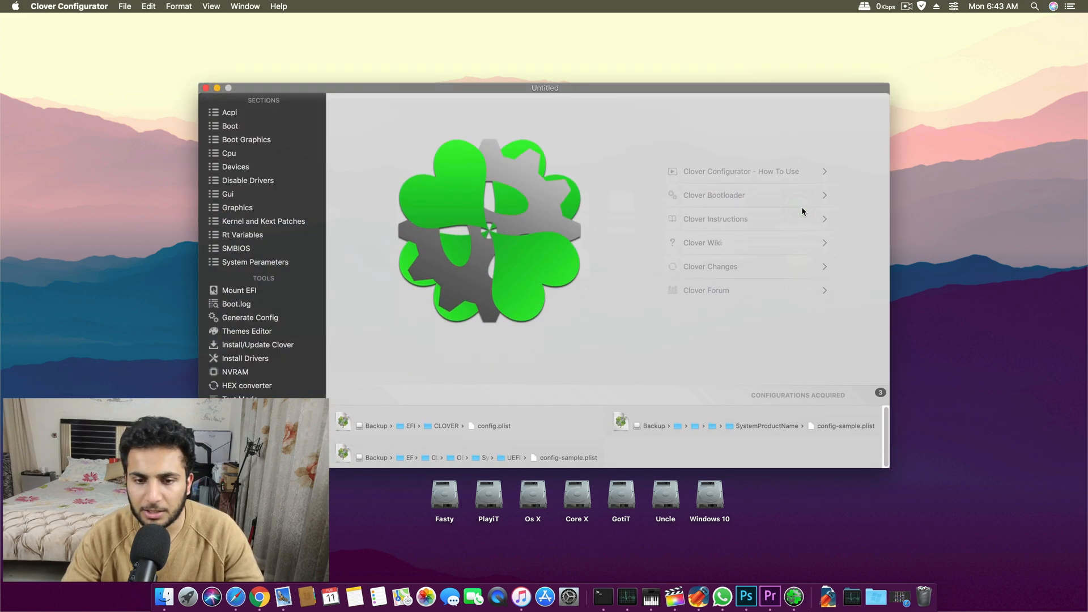
left_click(239, 290)
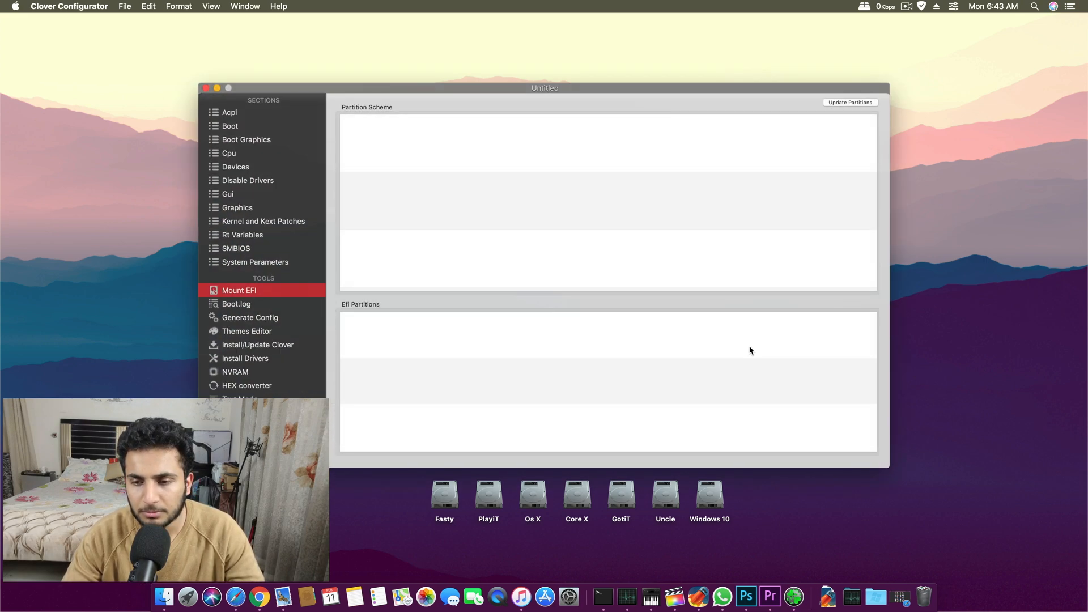
left_click(849, 102)
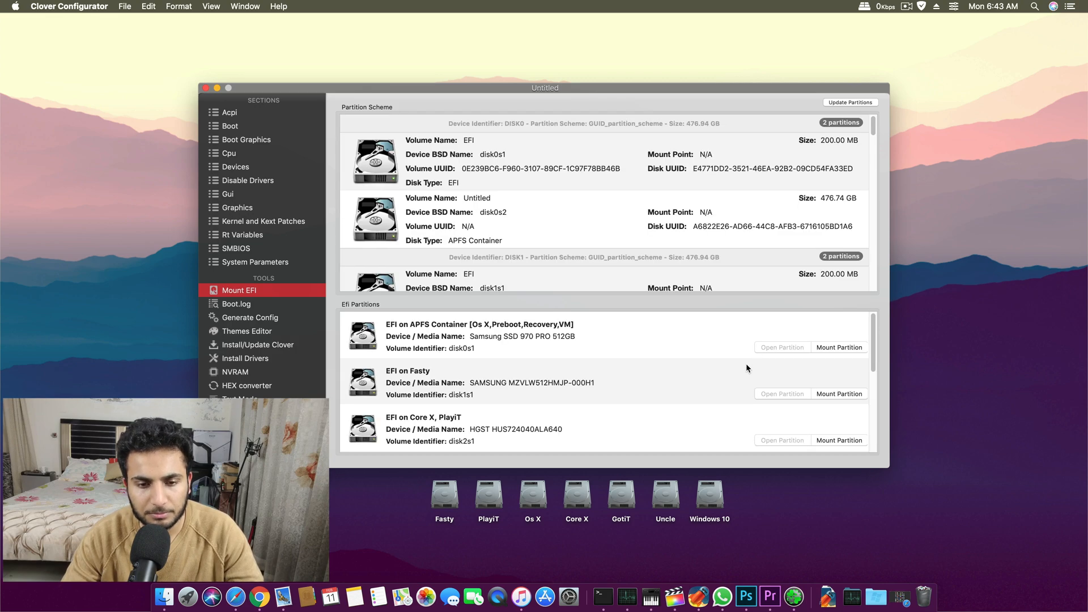
scroll("down", 3)
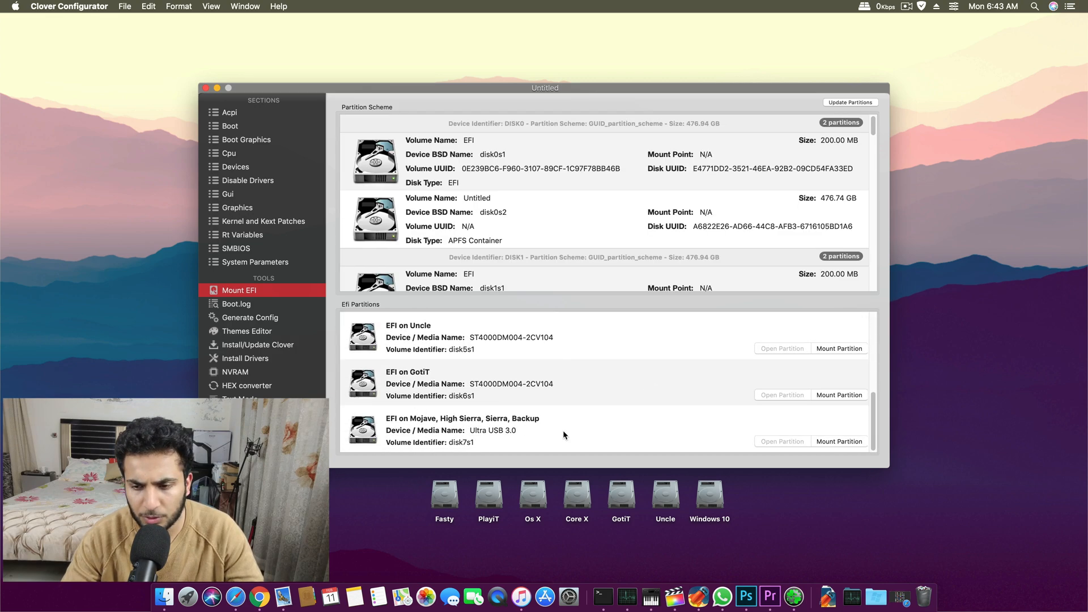
left_click(839, 442)
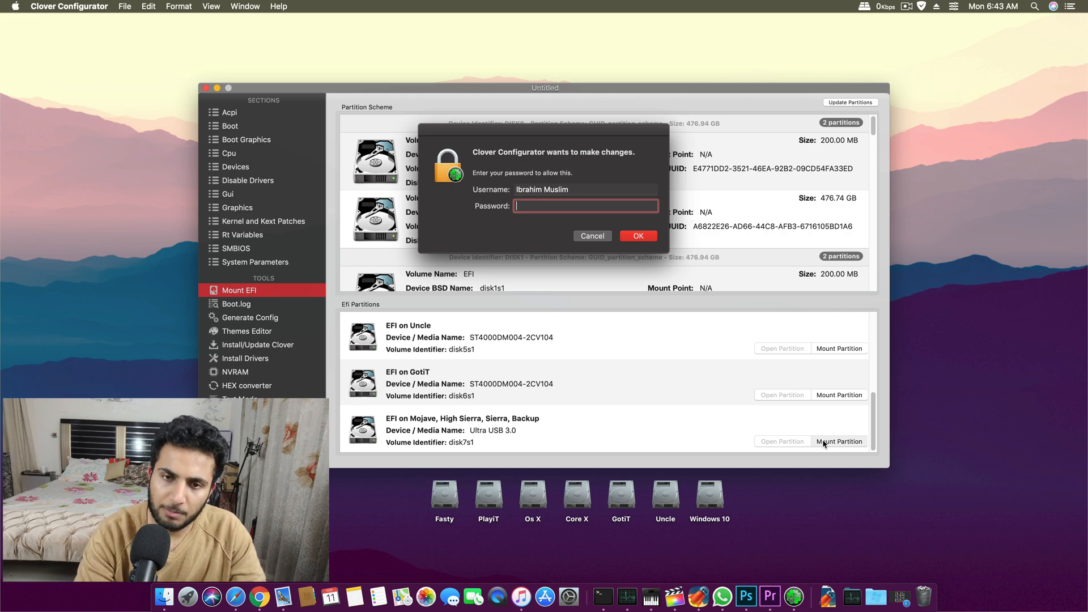
left_click(637, 236)
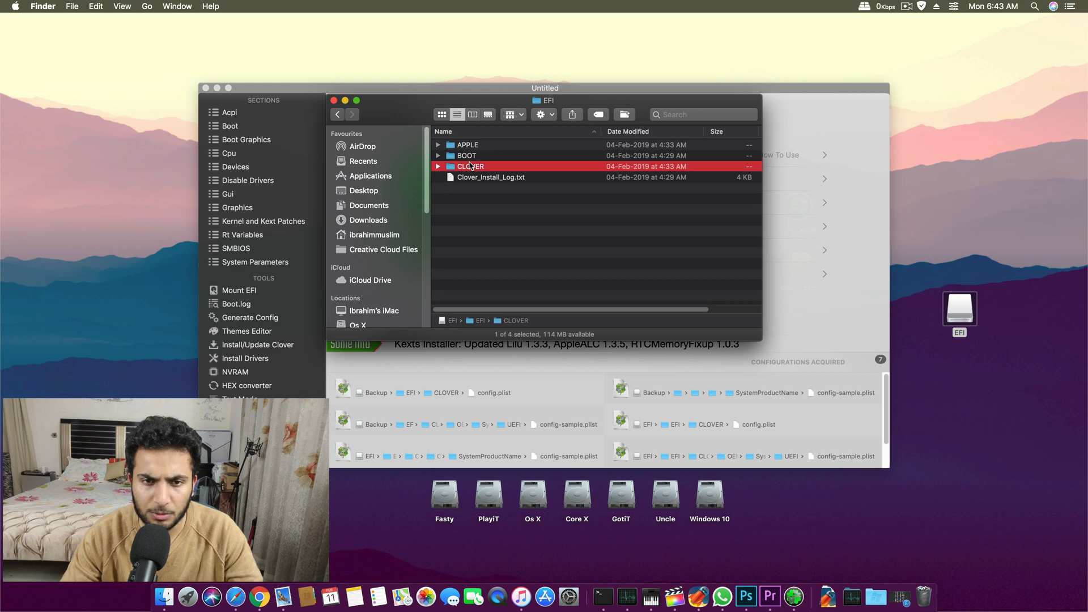
Browse into the EFI's CLOVER folder and open config.plist, showing its ACPI patches.
double_click(470, 166)
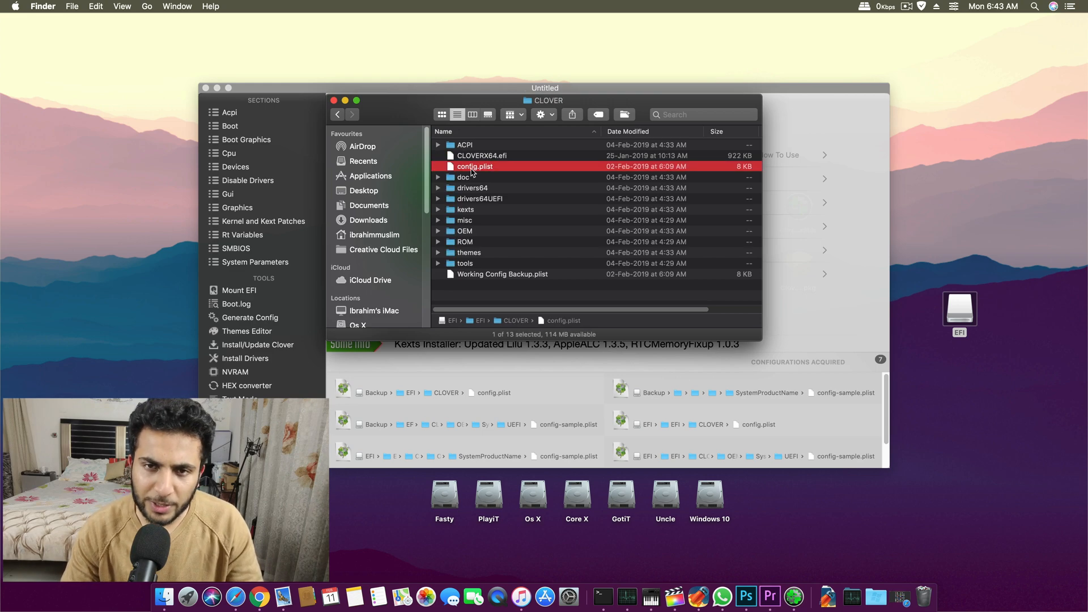
double_click(475, 166)
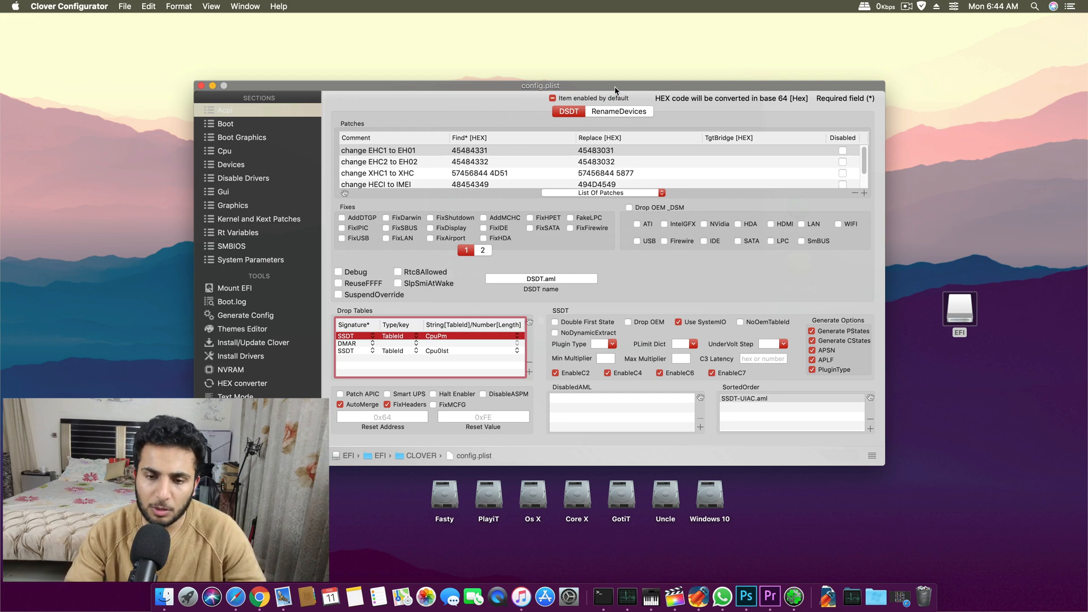
Review the ACPI patches, inspecting the SSDT-UIAC.aml sorted-order entry.
left_click_drag(540, 86, 572, 101)
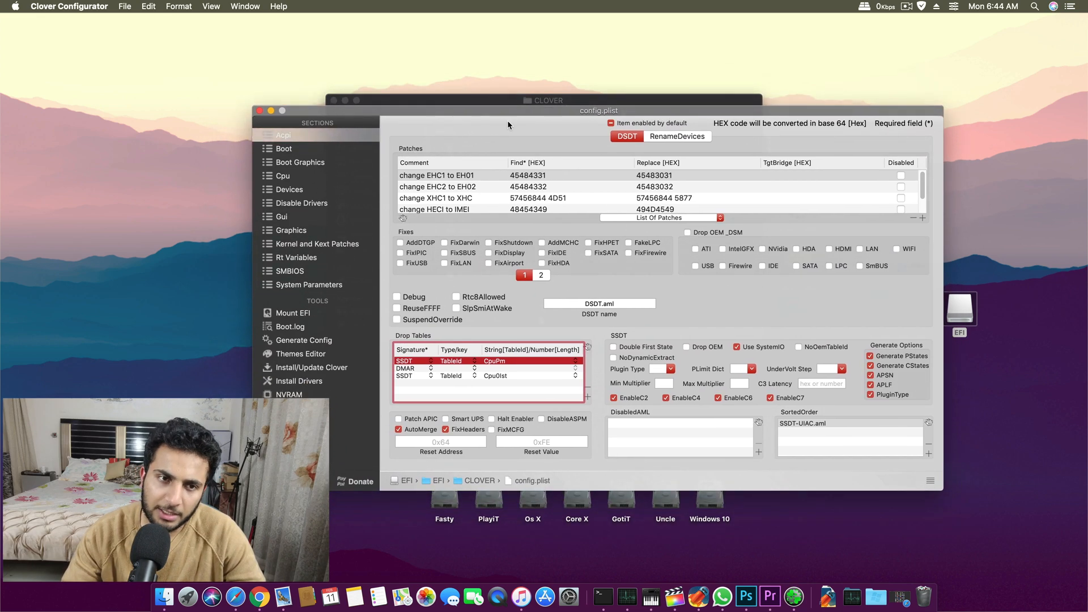
scroll("down", 3)
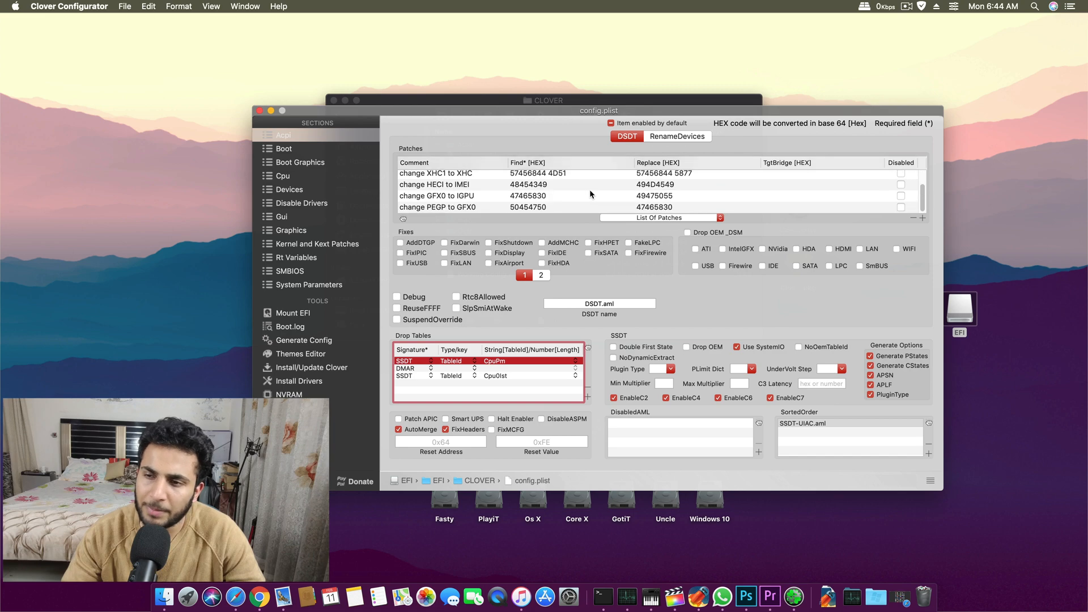
scroll("up", 3)
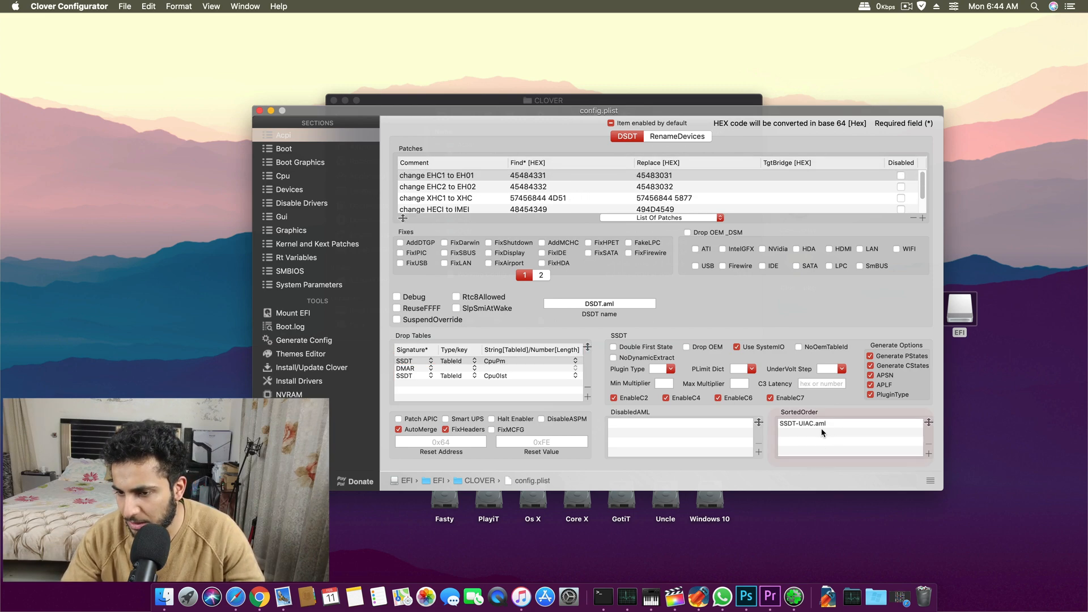
left_click(850, 423)
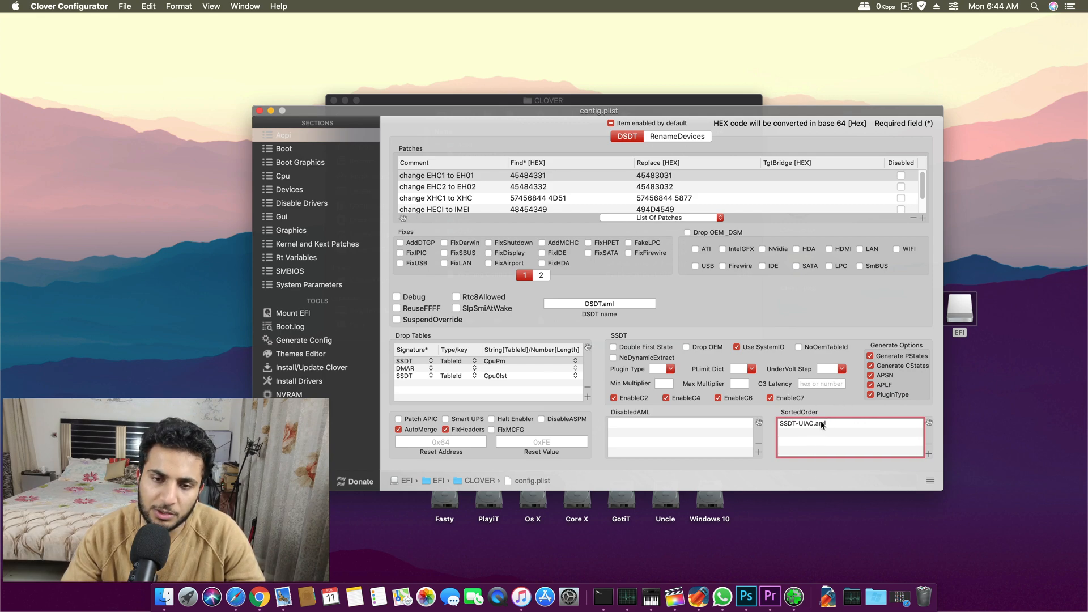
Step through the Boot, Cpu and Kernel and Kext Patches sections of config.plist.
left_click(284, 147)
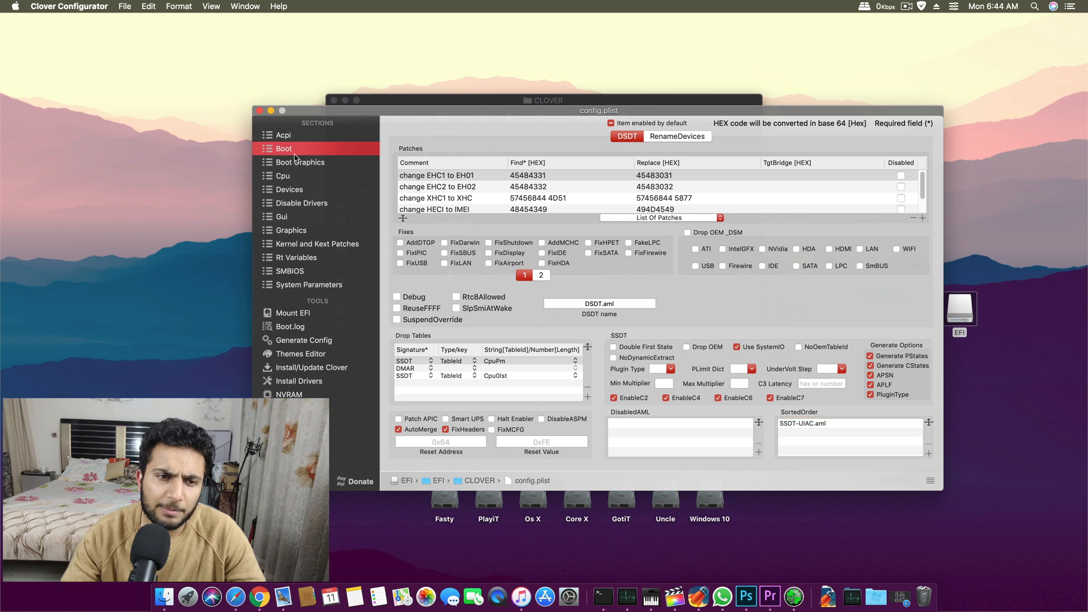
left_click(284, 176)
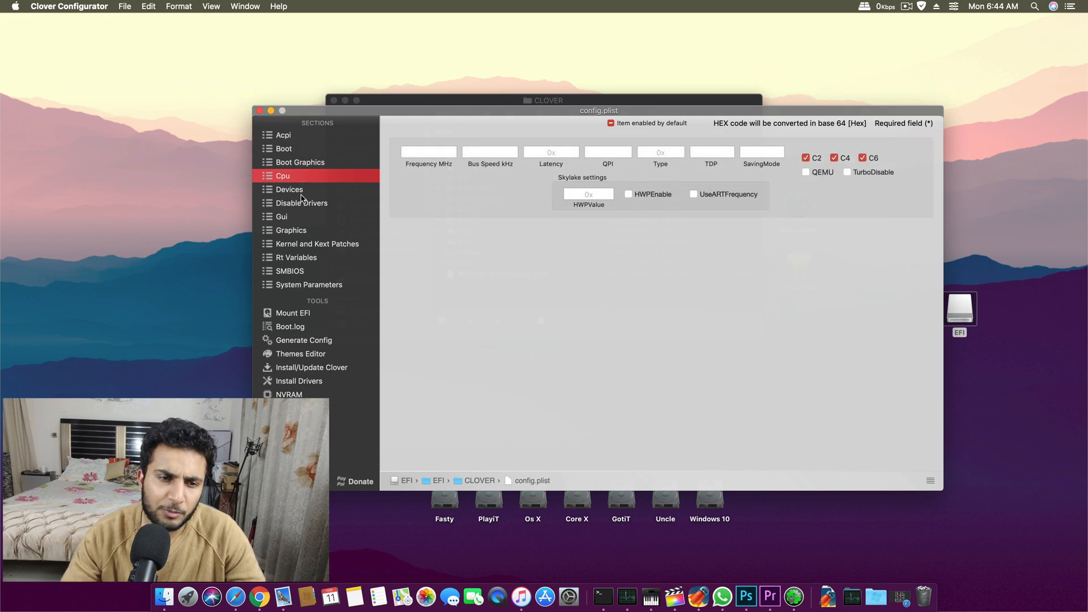
left_click(317, 244)
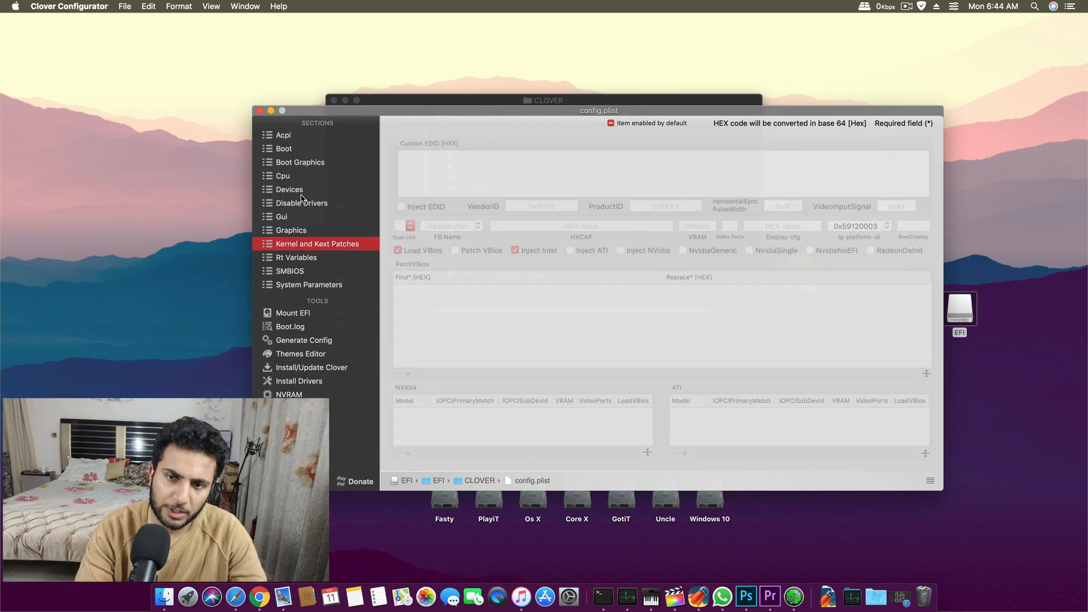
Show the iMac18,3 SMBIOS settings and compare them with About This Mac's System Report.
left_click(309, 285)
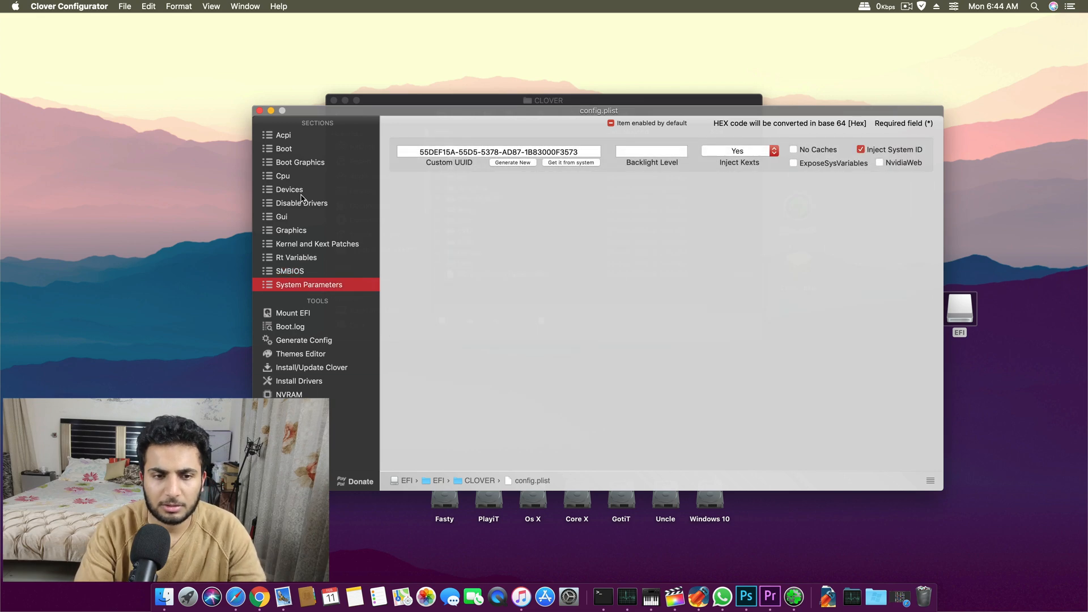
left_click(289, 271)
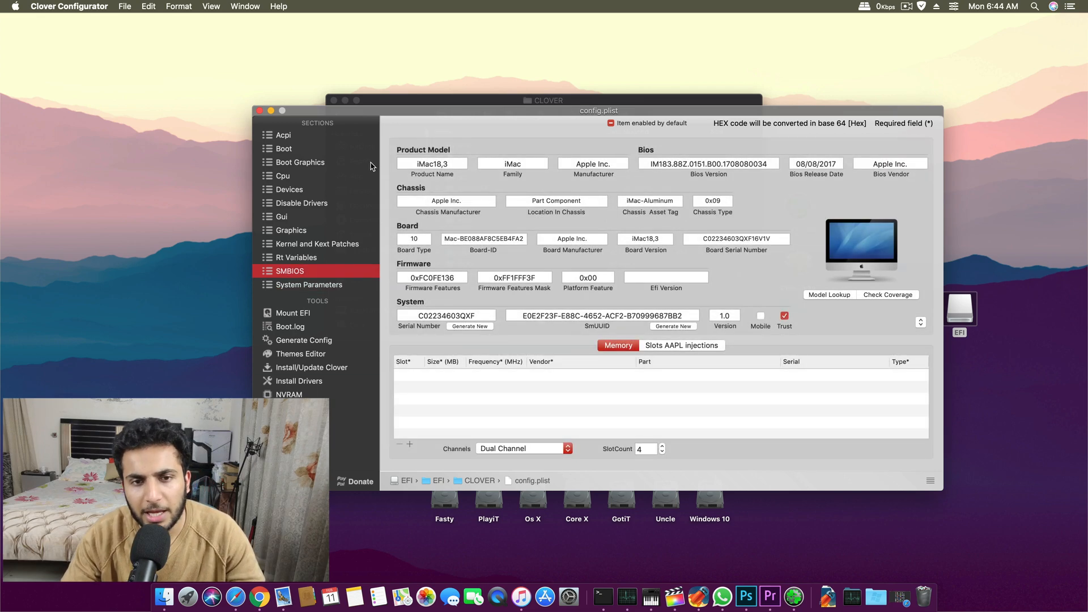
mouse_move(493, 116)
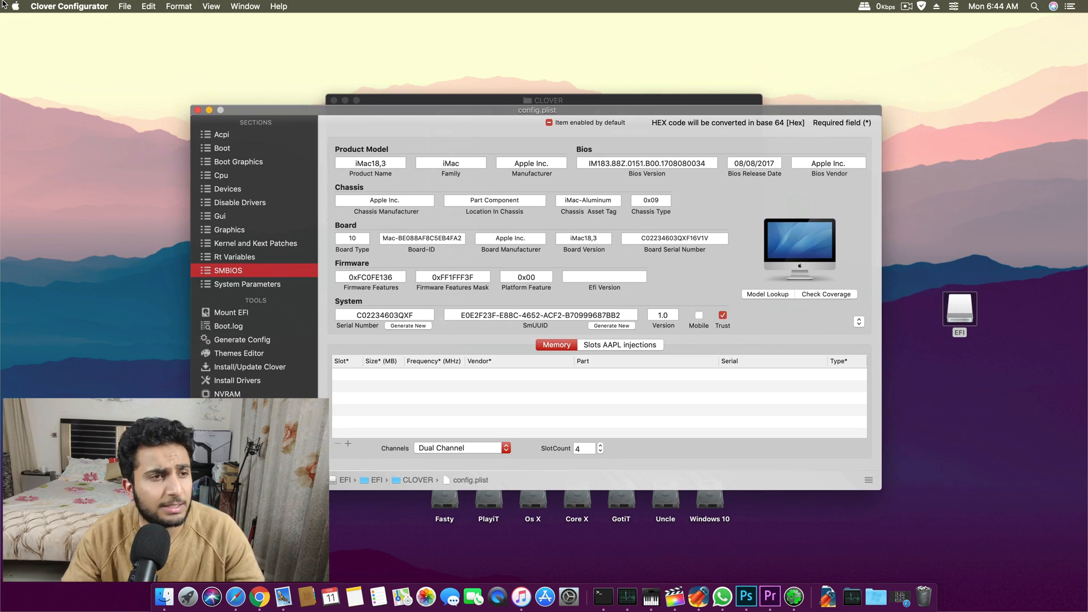
left_click(14, 6)
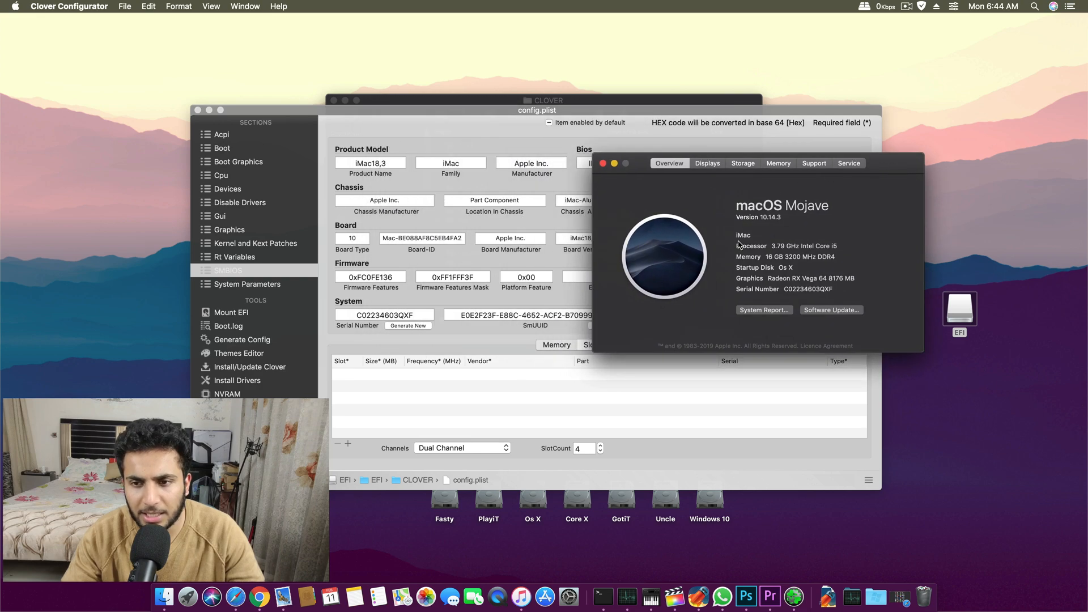
mouse_move(364, 153)
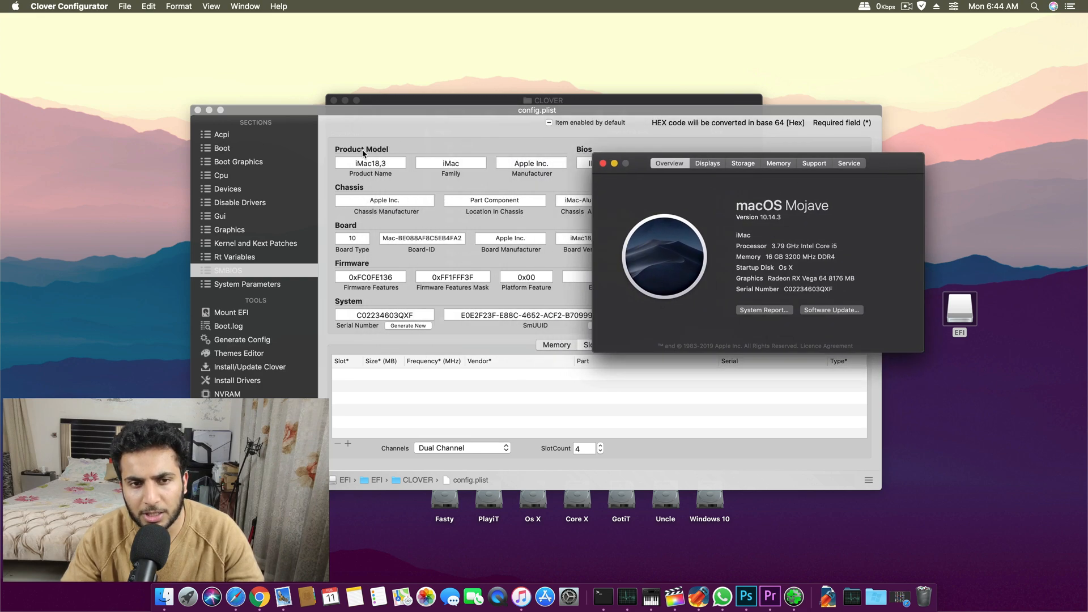
mouse_move(754, 322)
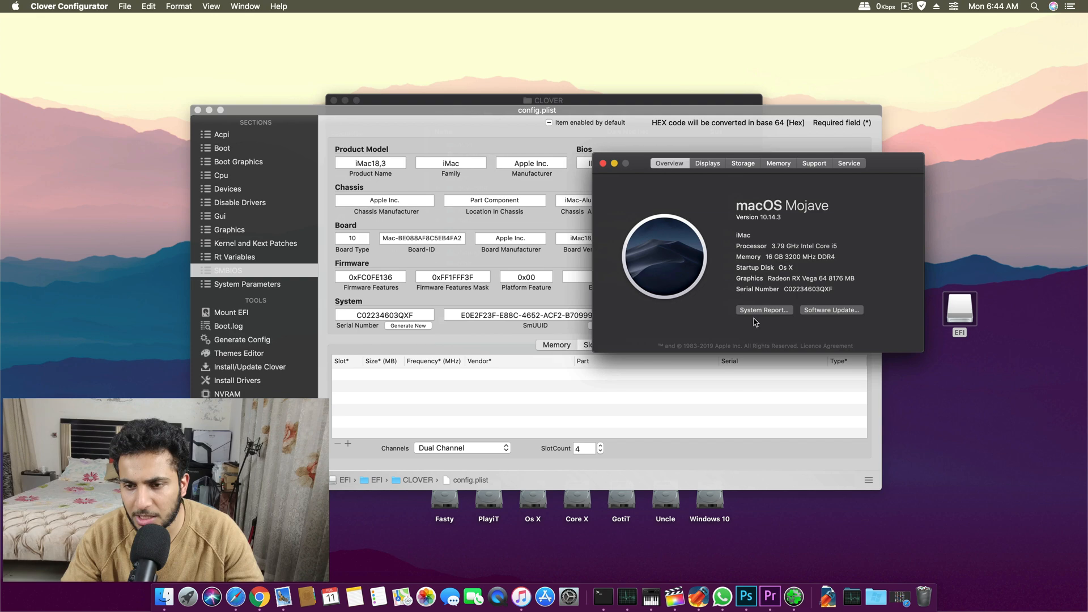
left_click(763, 309)
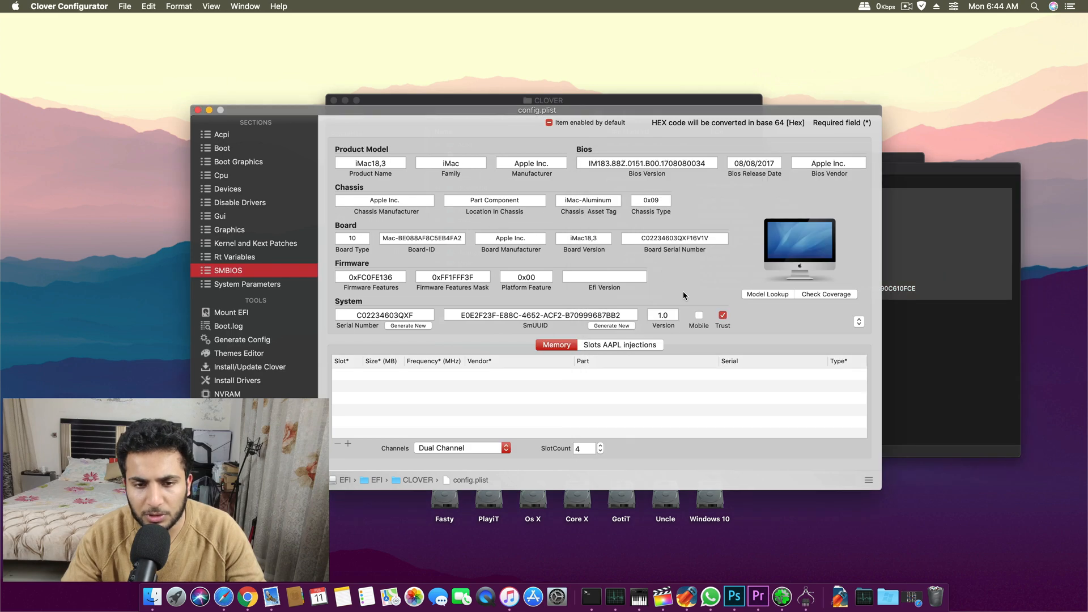
left_click(767, 294)
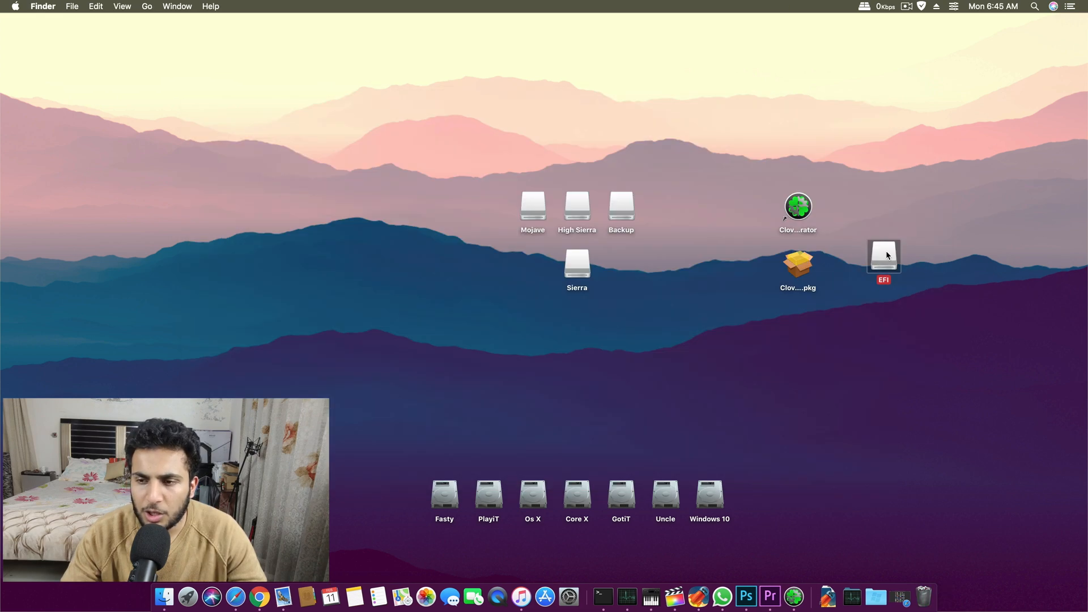
Open EFI, then CLOVER, and expand the kexts folder to list its subfolders.
double_click(883, 256)
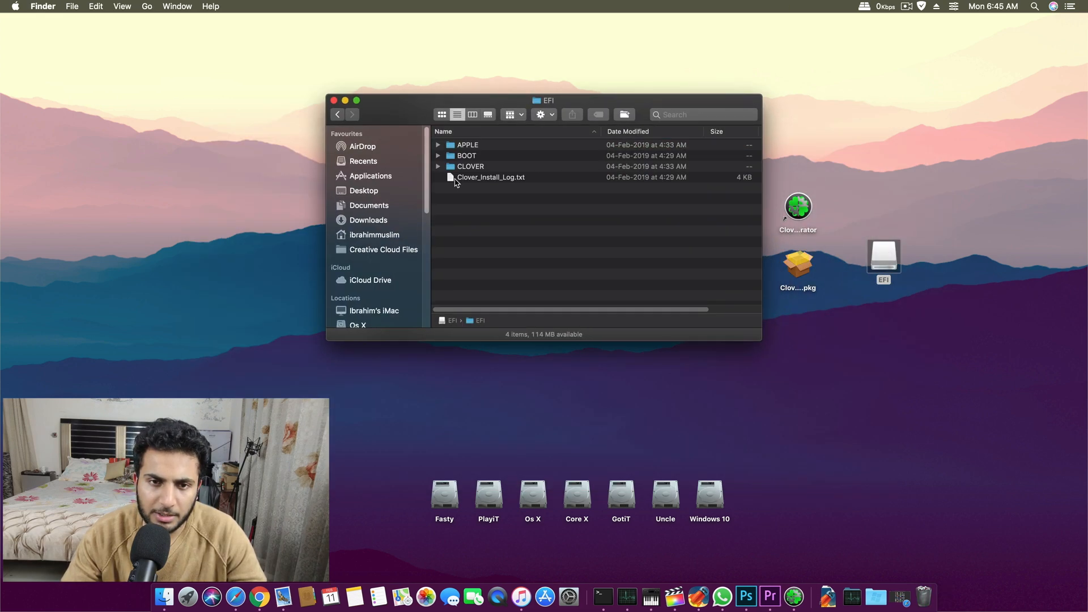
double_click(470, 166)
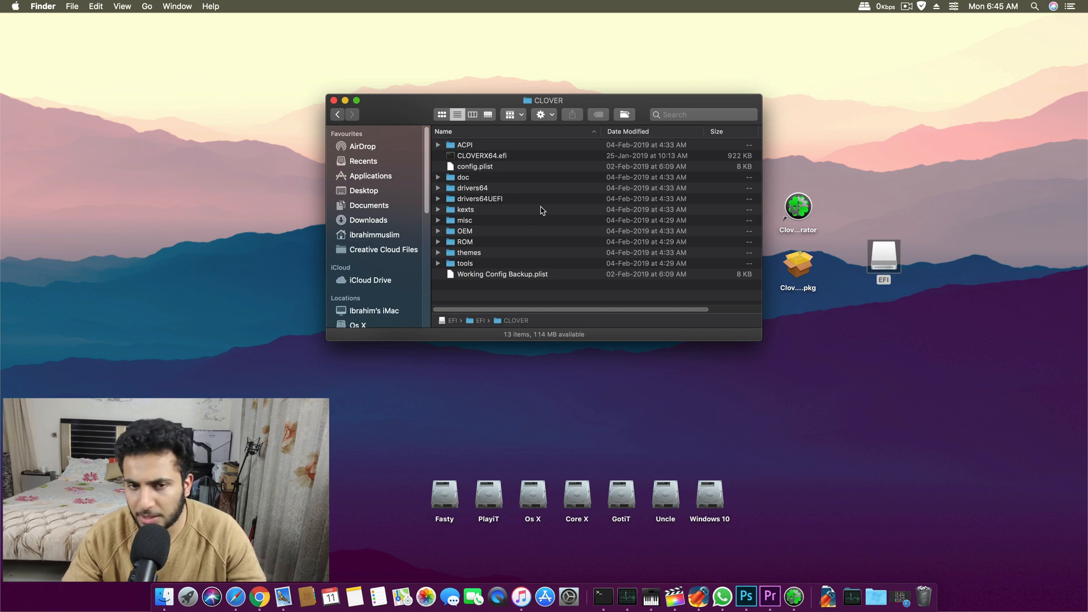
left_click(438, 210)
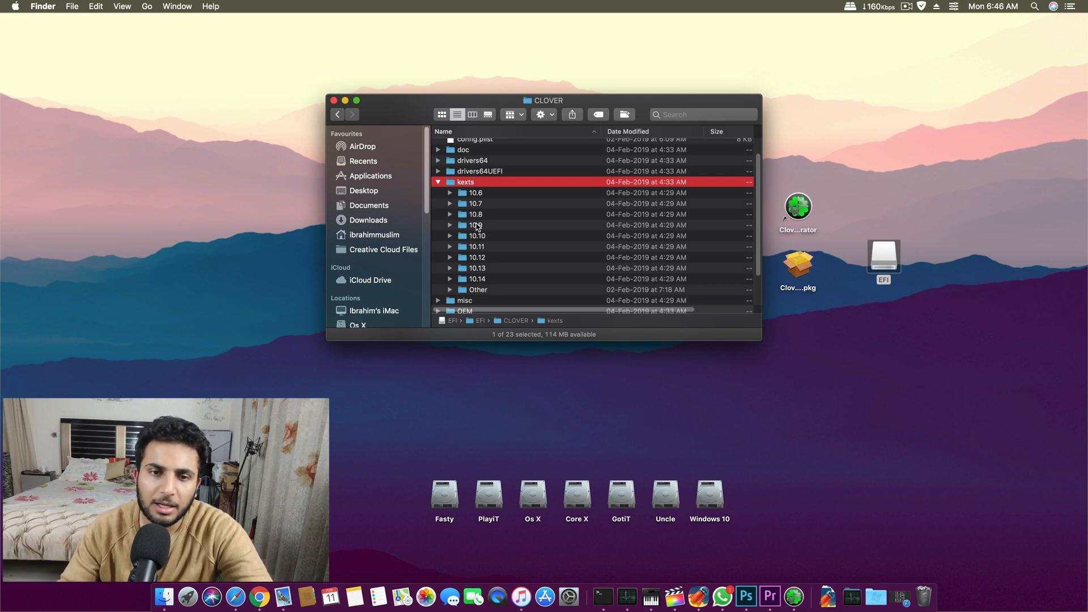
mouse_move(501, 272)
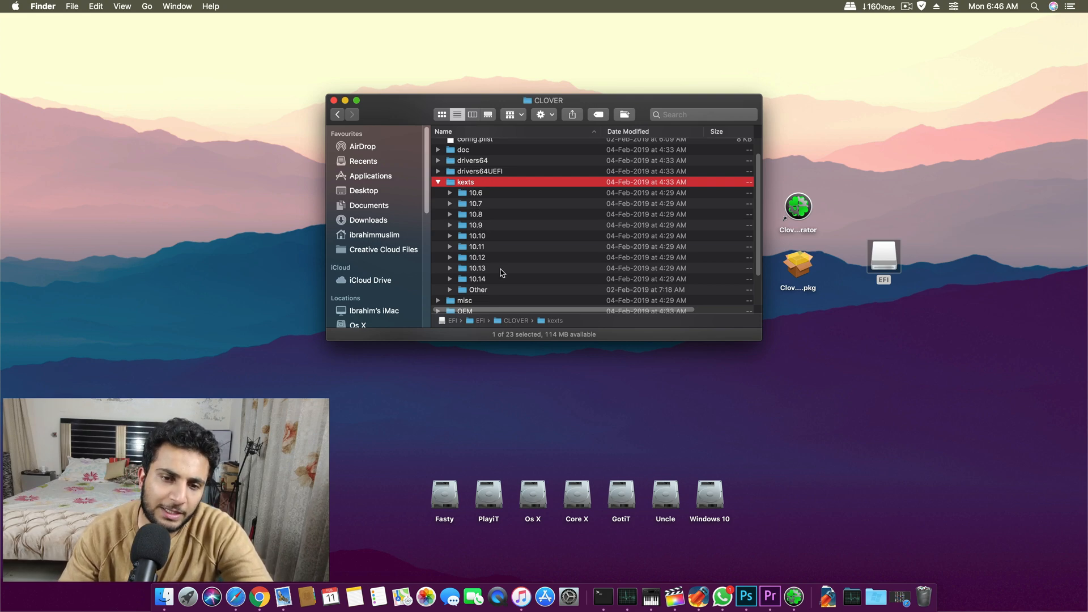
mouse_move(479, 285)
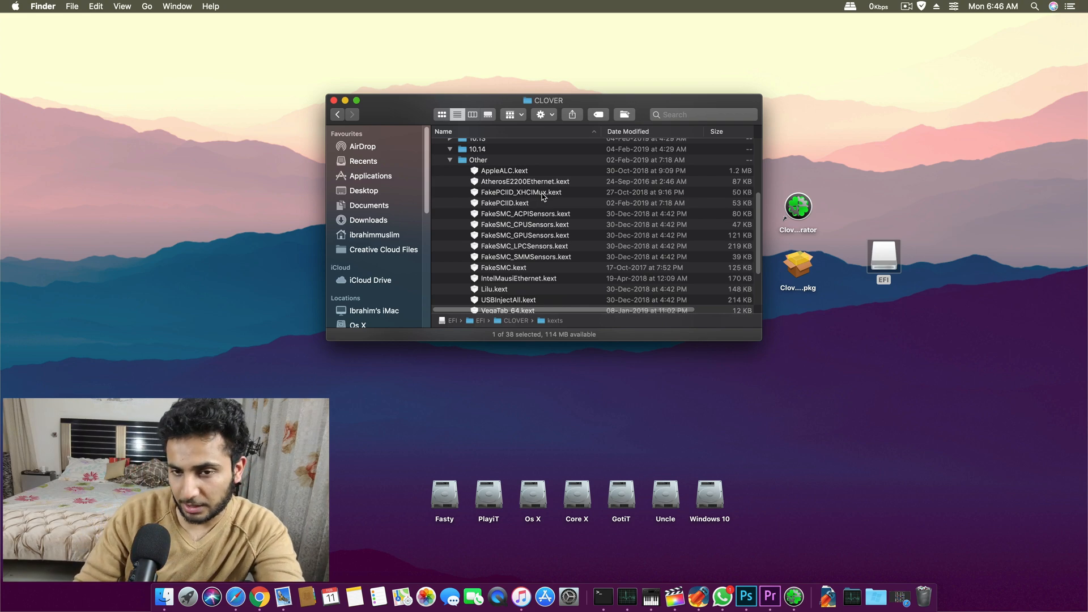
mouse_move(769, 340)
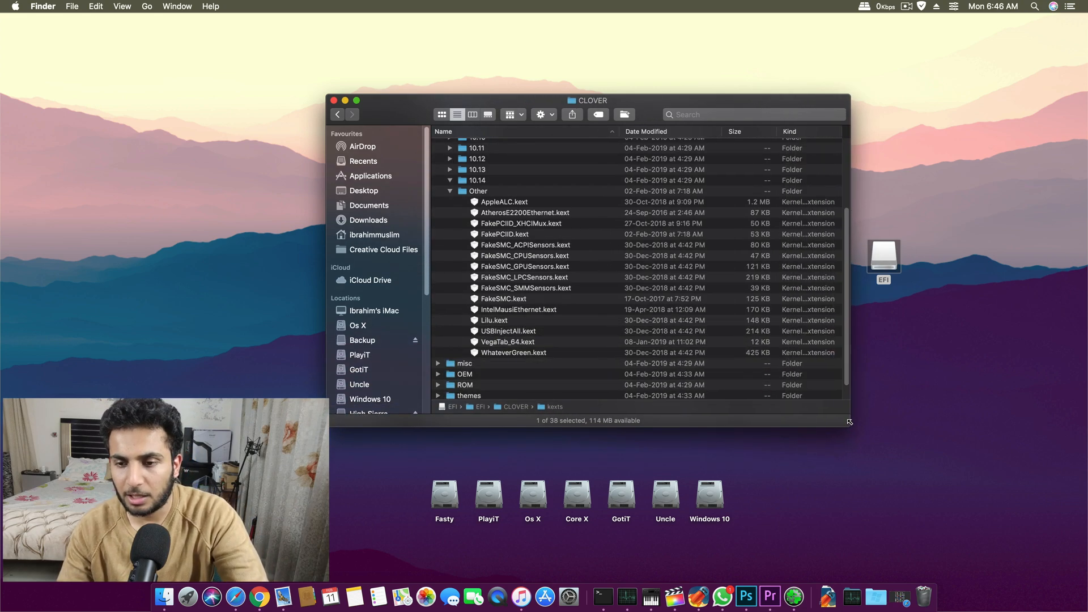
mouse_move(854, 425)
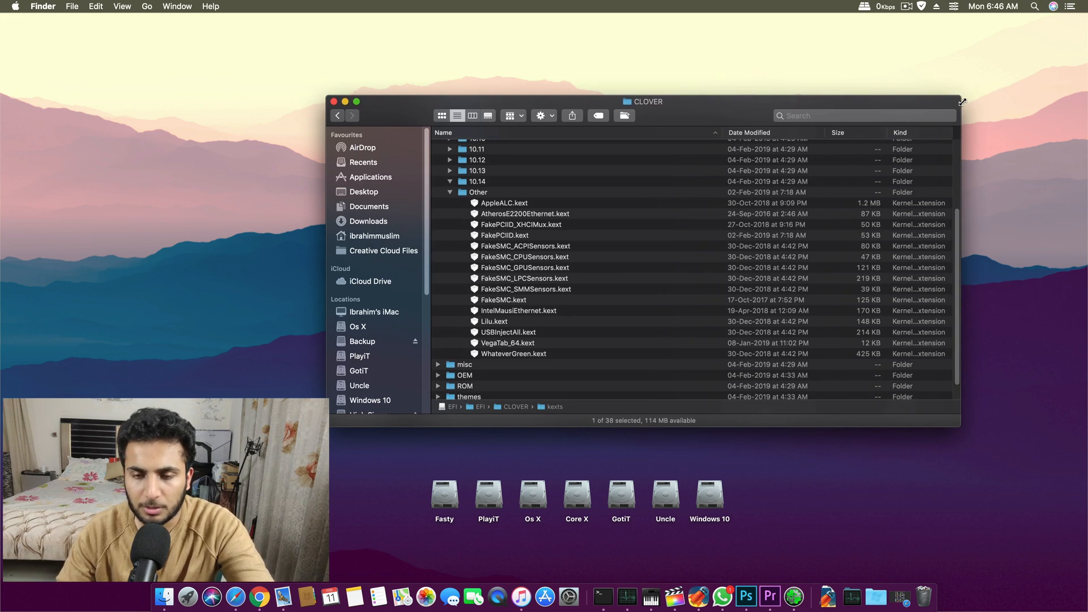
mouse_move(885, 115)
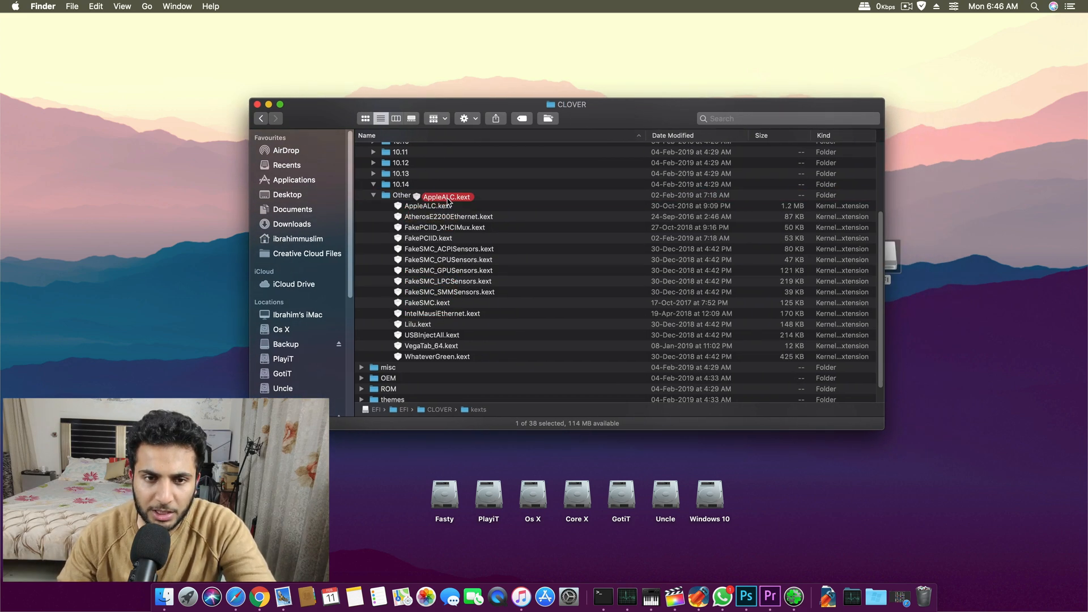
mouse_move(448, 205)
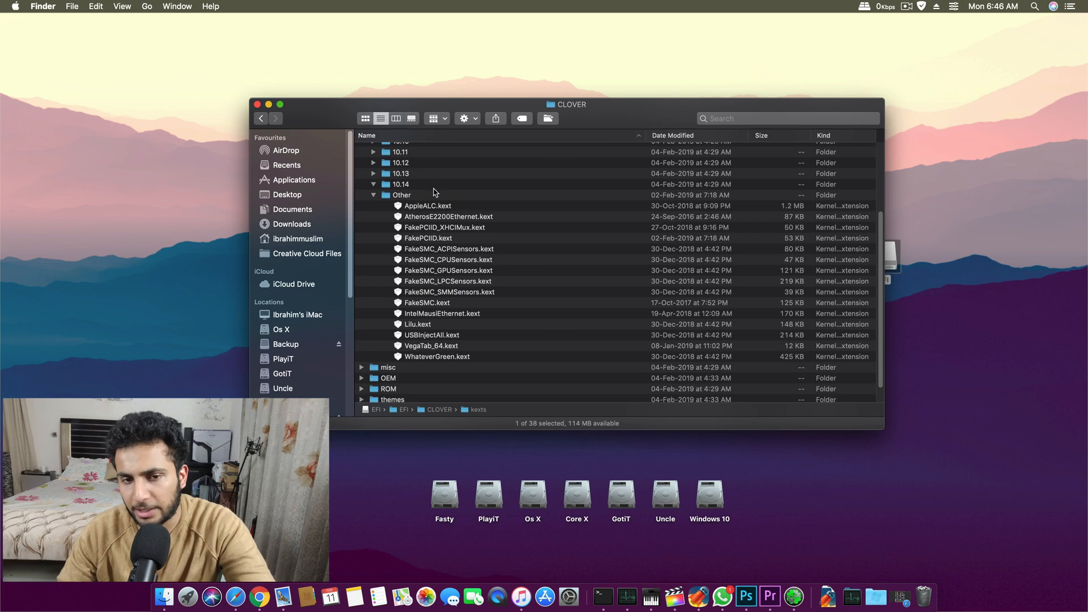
mouse_move(429, 234)
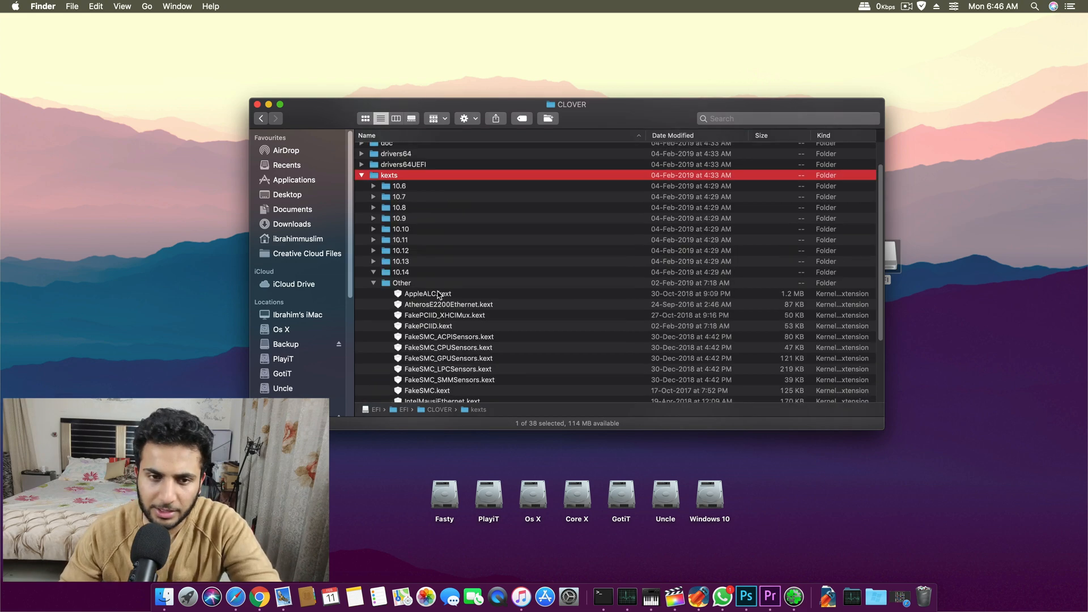
Collapse kexts, browse drivers64UEFI selecting apfs.efi, and close the CLOVER window.
left_click(361, 175)
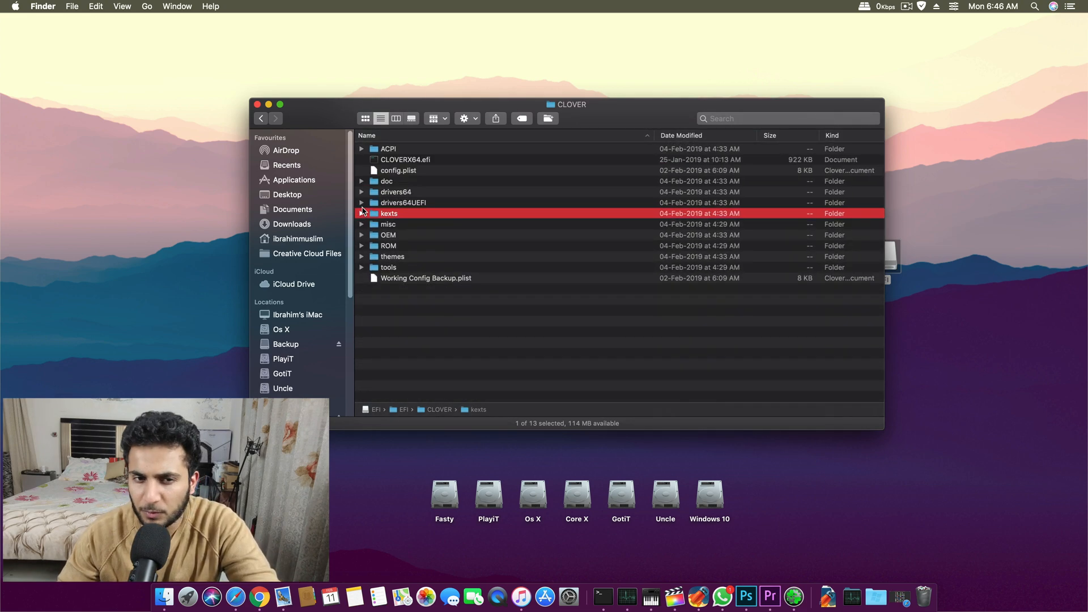
left_click(361, 203)
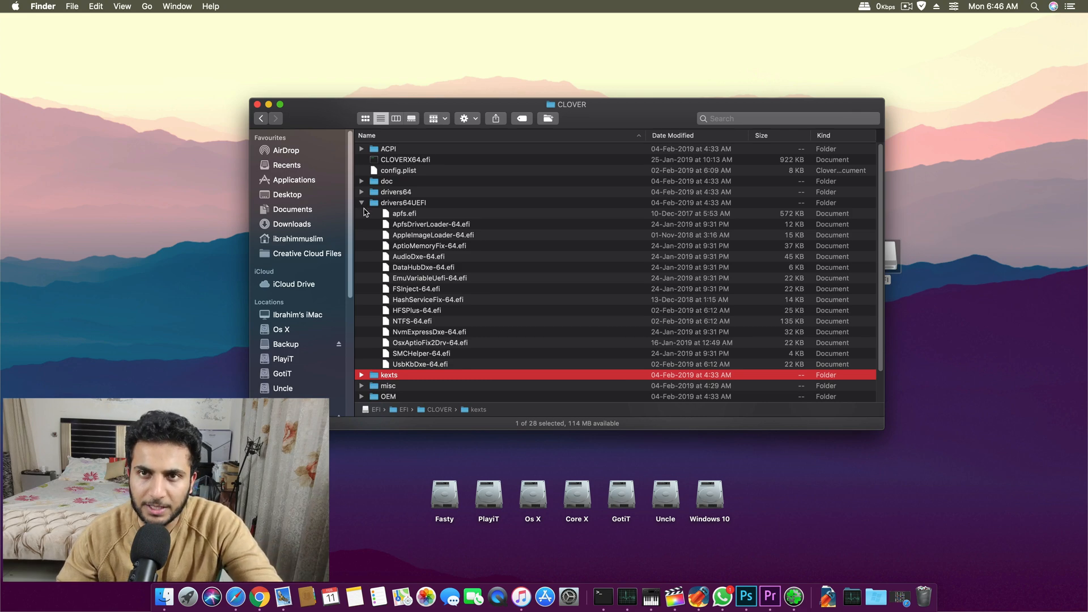
mouse_move(405, 214)
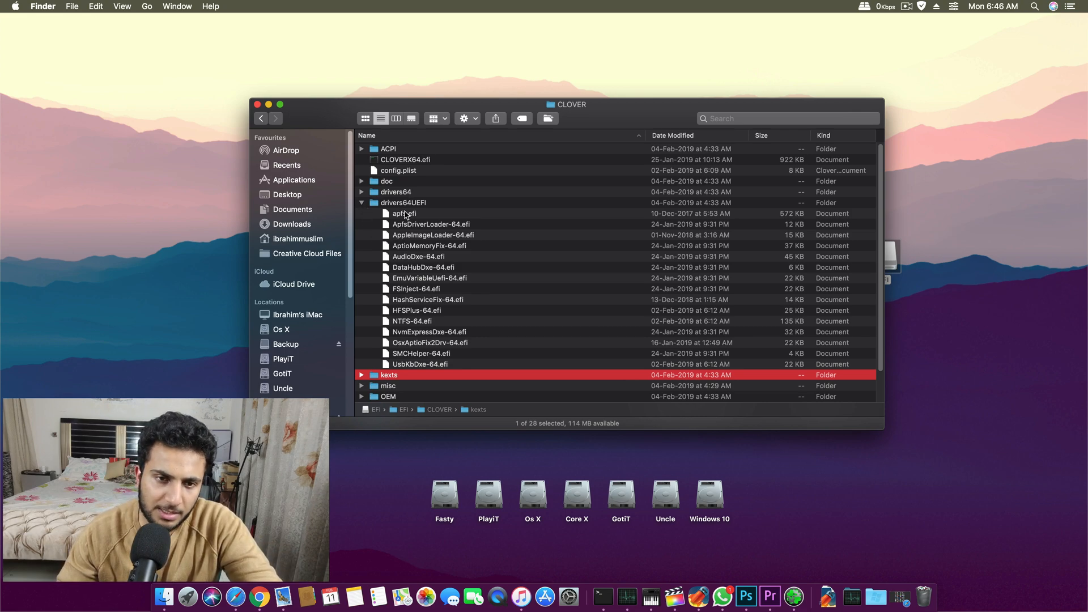
left_click(405, 213)
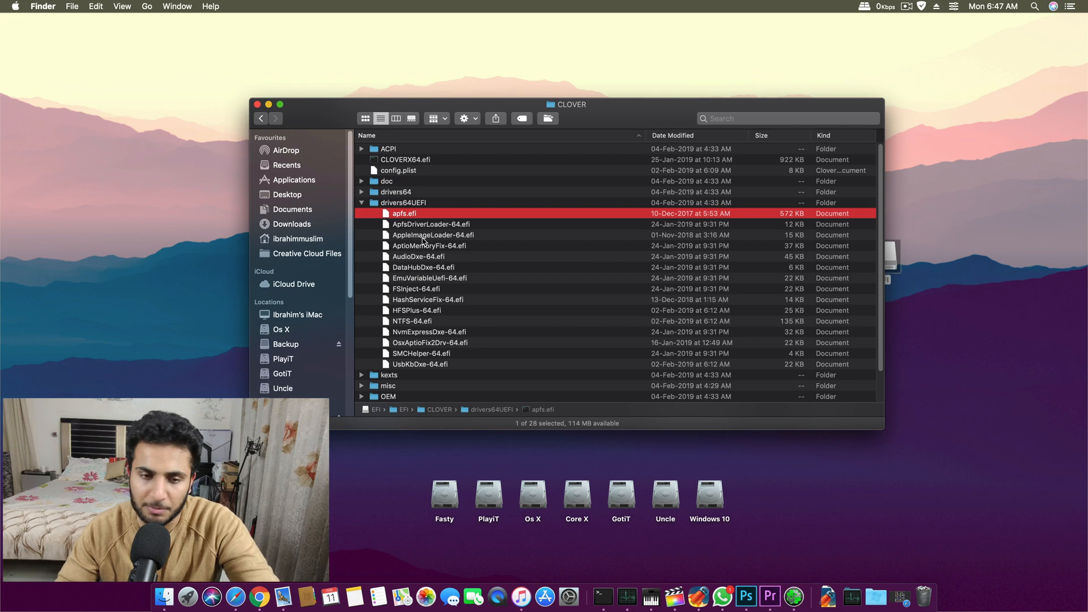
mouse_move(447, 194)
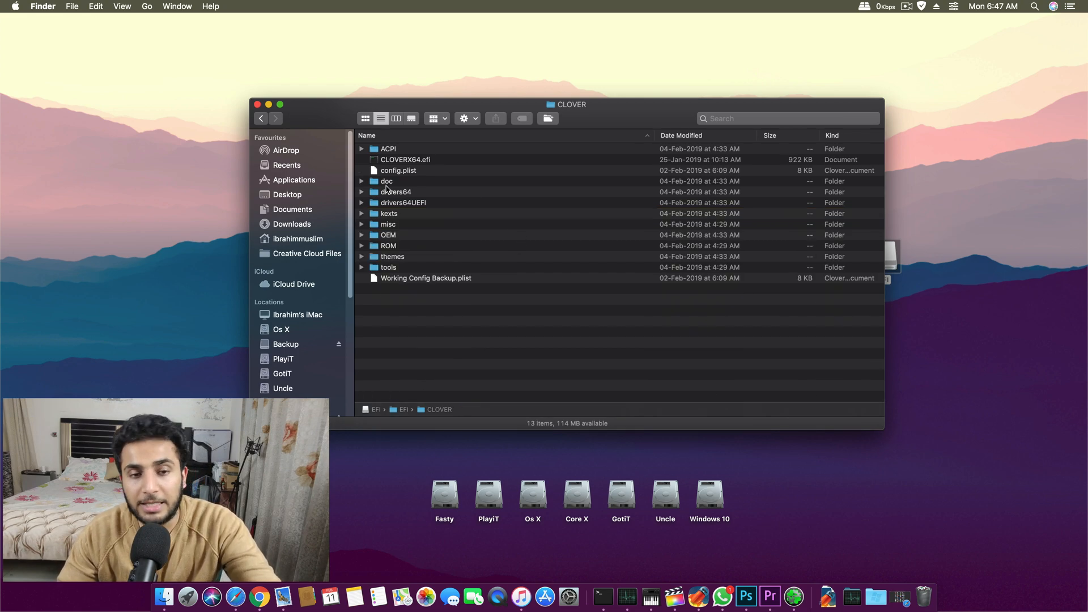
left_click(402, 203)
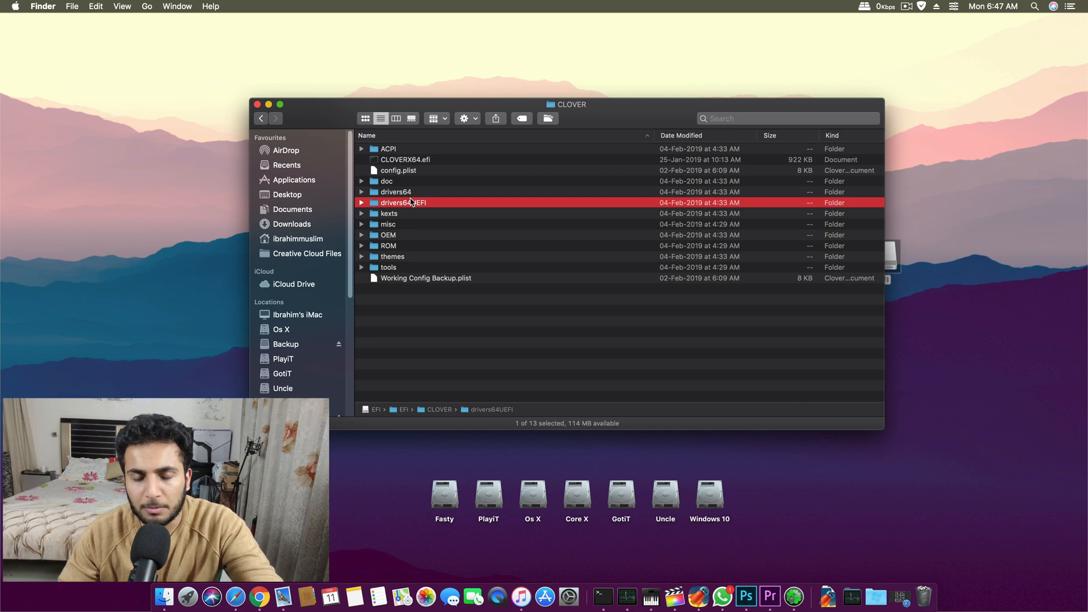
mouse_move(389, 203)
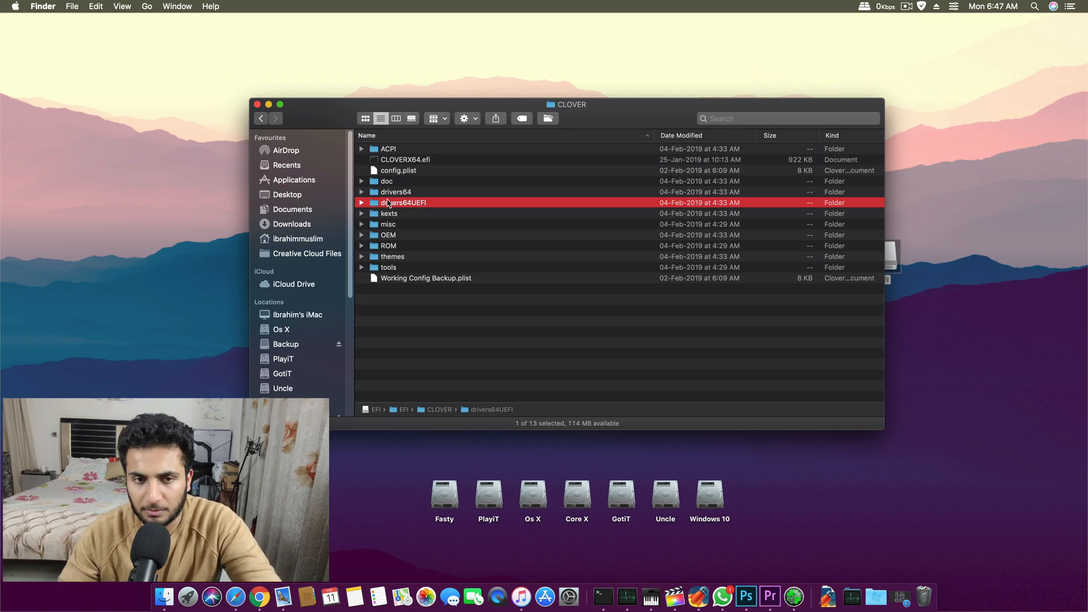
mouse_move(347, 182)
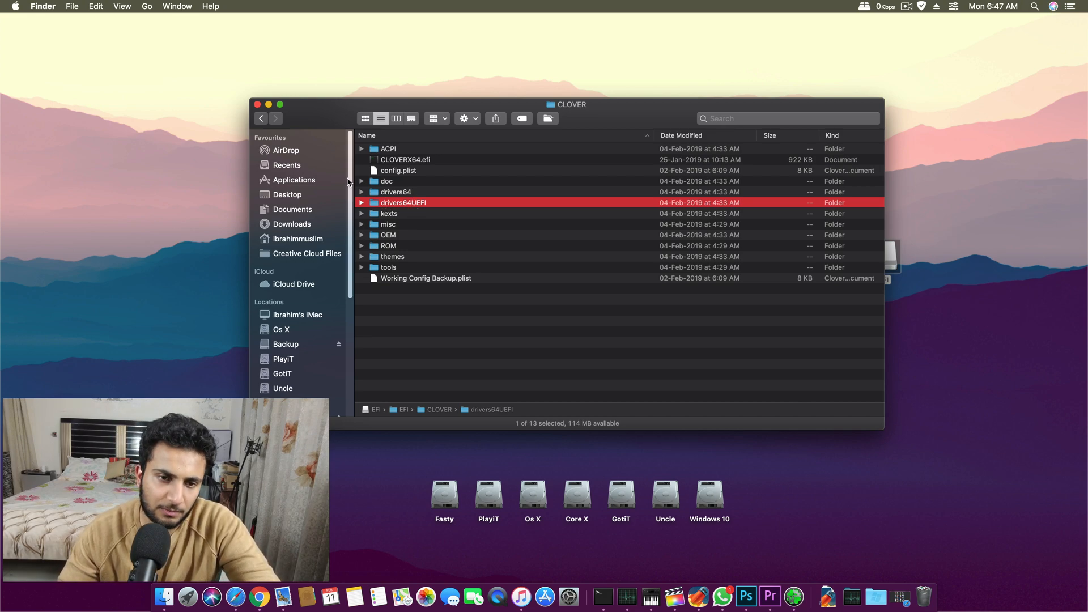
left_click(258, 105)
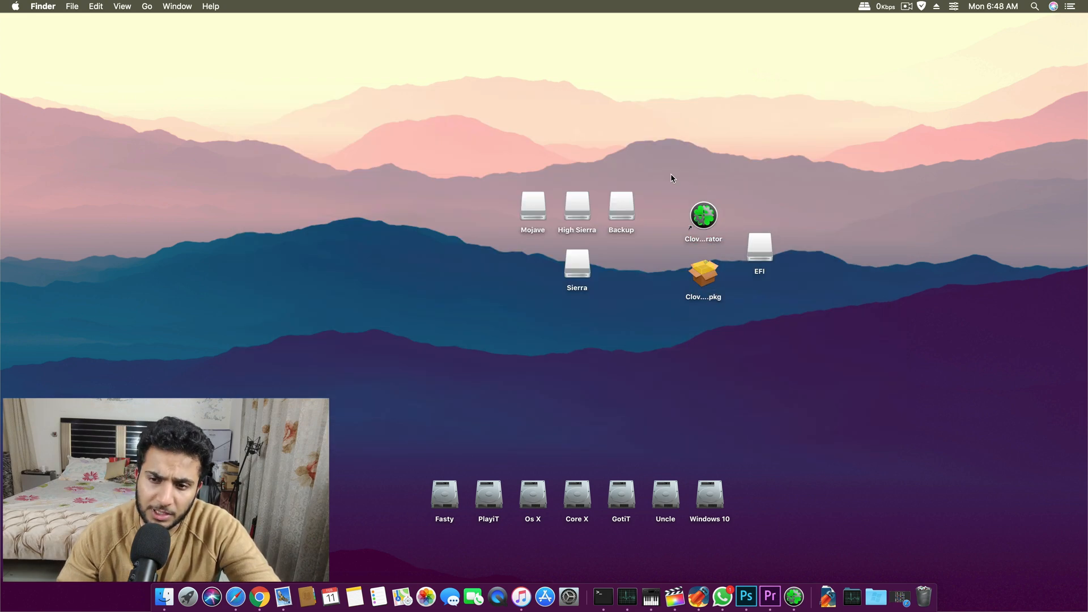
left_click(13, 6)
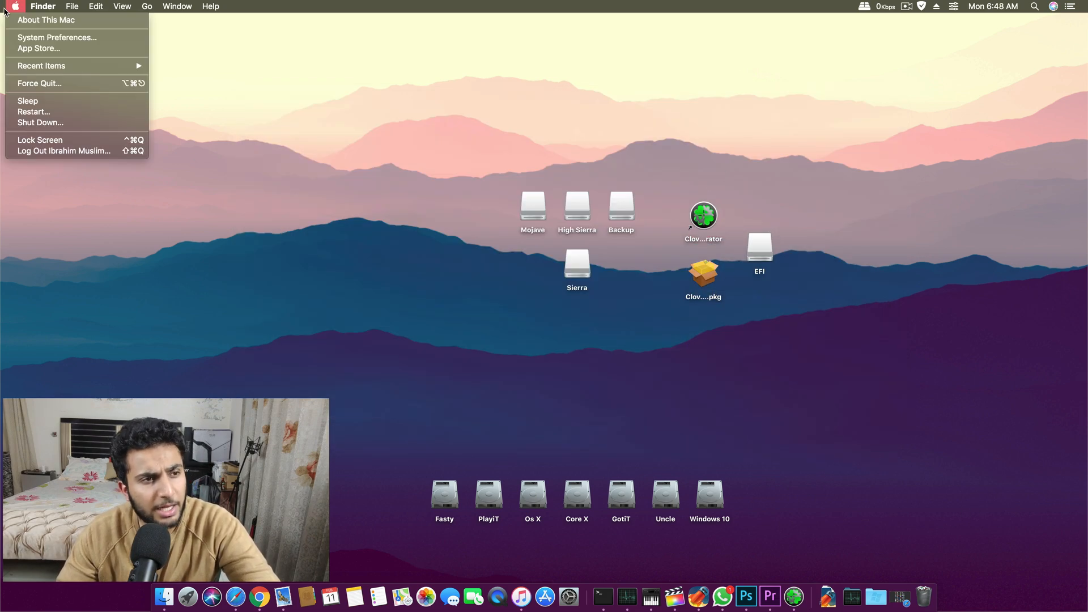
left_click(46, 19)
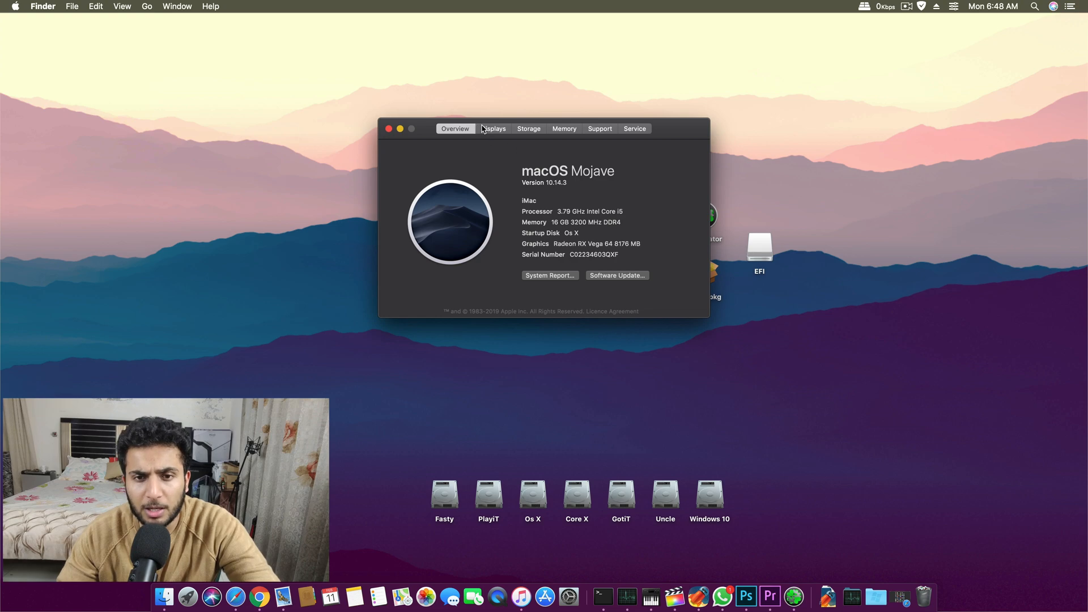
left_click(494, 129)
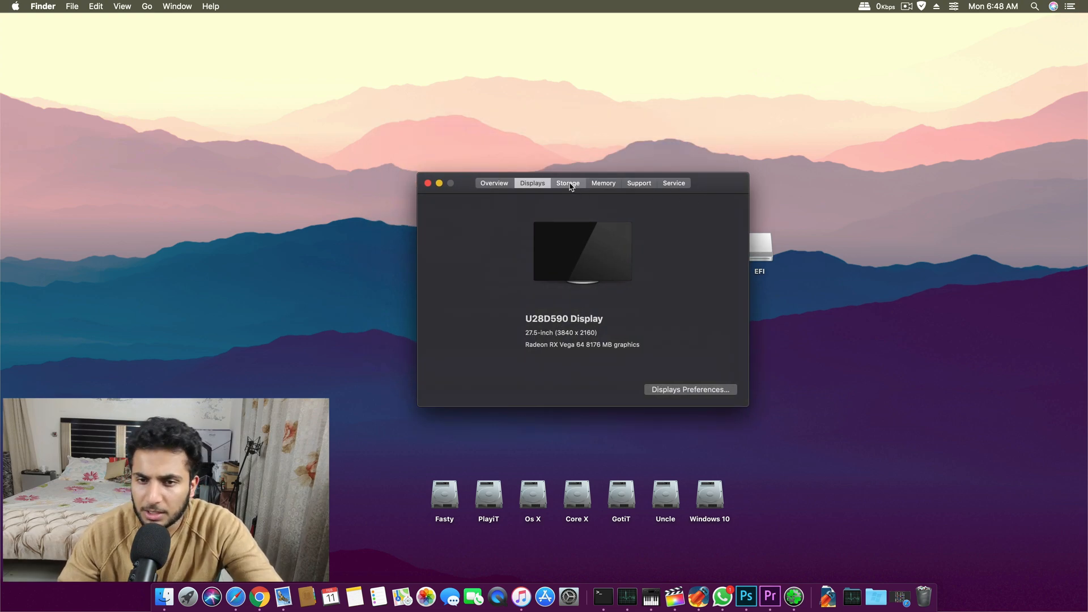
left_click(602, 182)
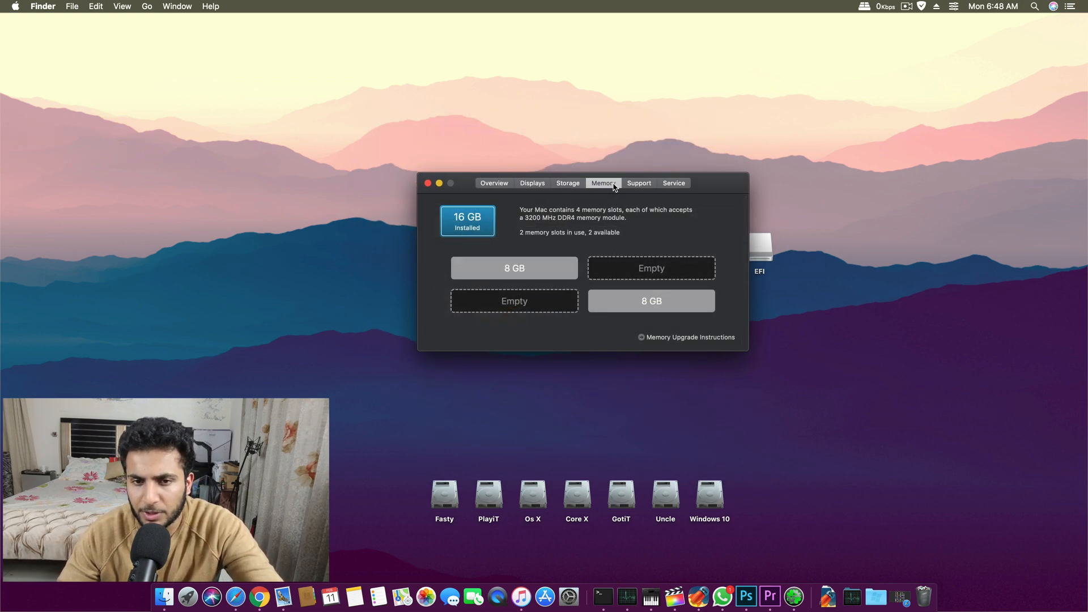
left_click(638, 183)
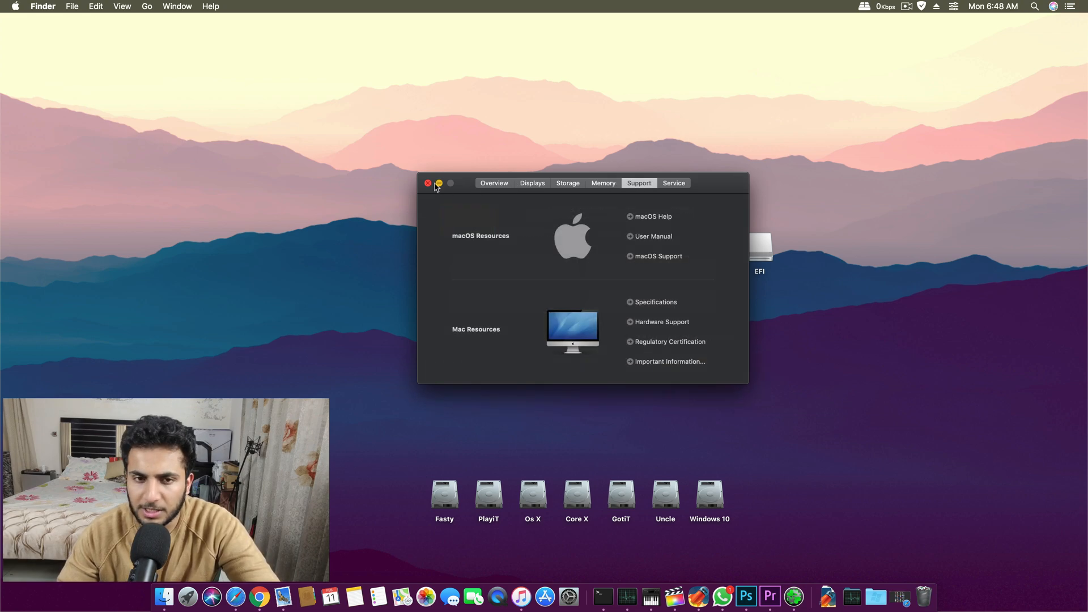
left_click(427, 183)
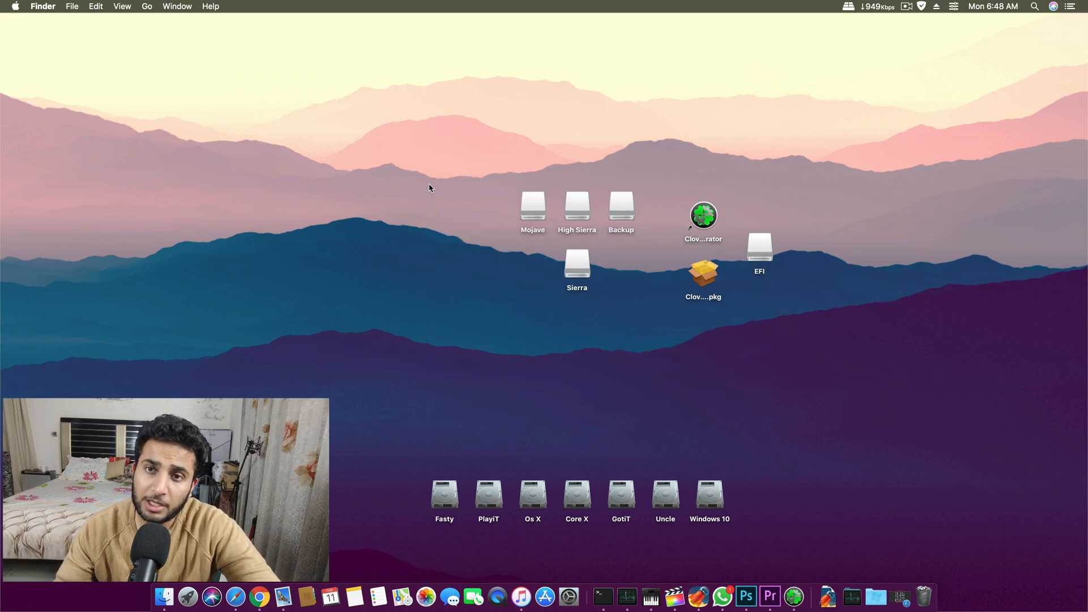